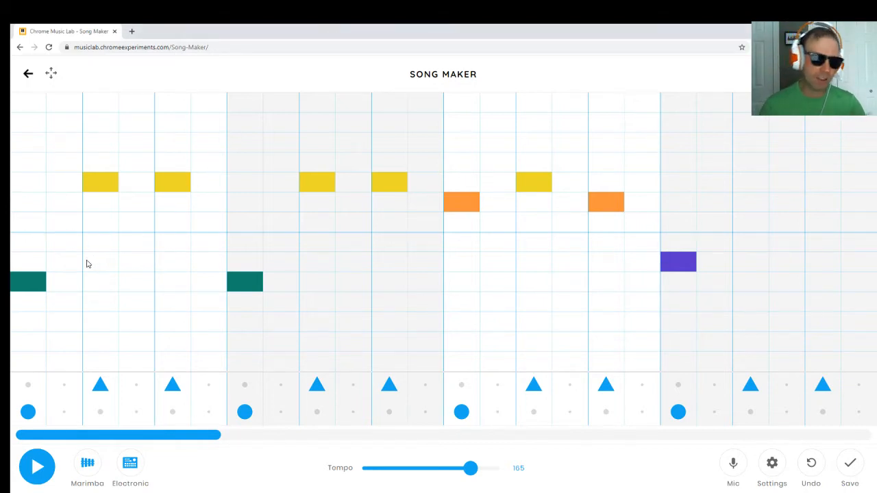
pyautogui.moveTo(77, 342)
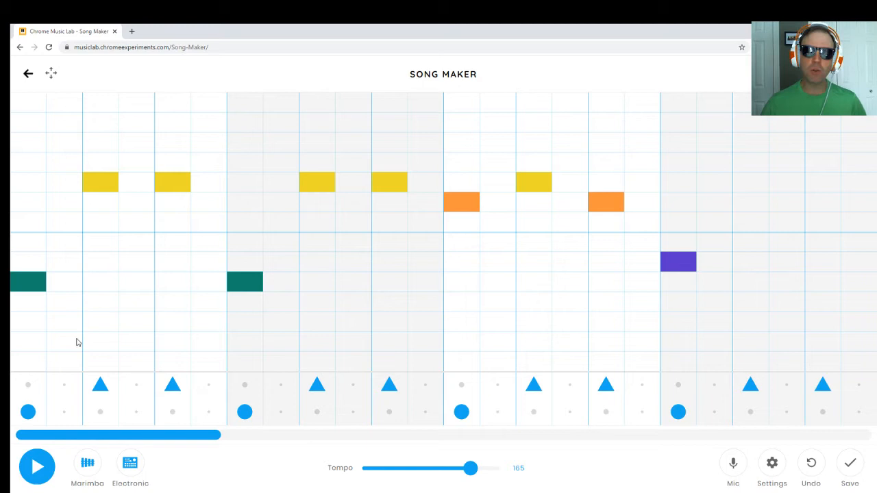
pyautogui.moveTo(78, 356)
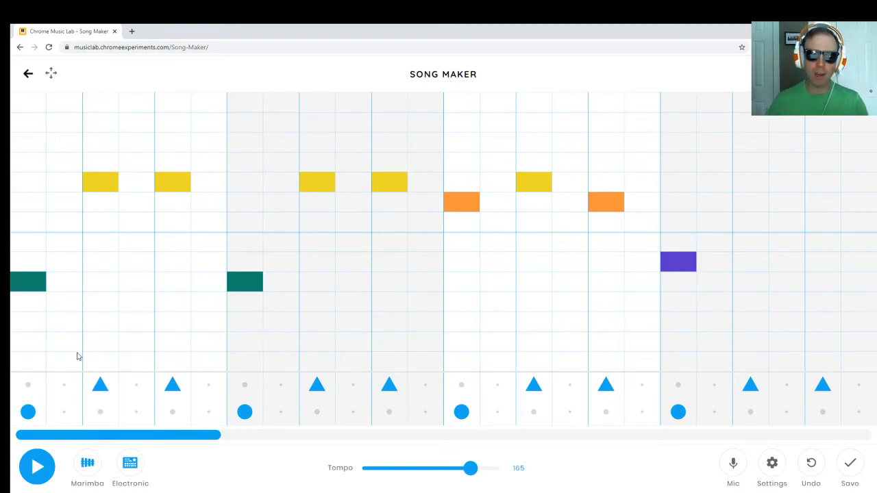
pyautogui.moveTo(63, 418)
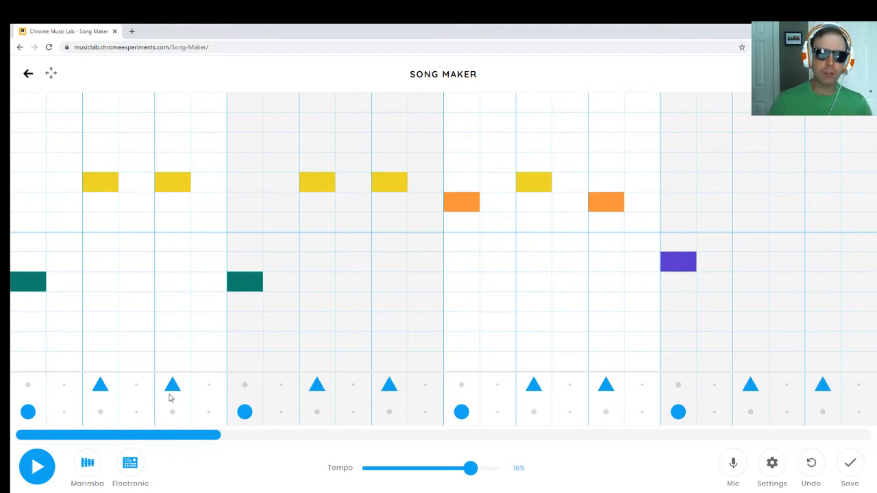
# Play and stop the song from the beginning several times.
pyautogui.click(37, 467)
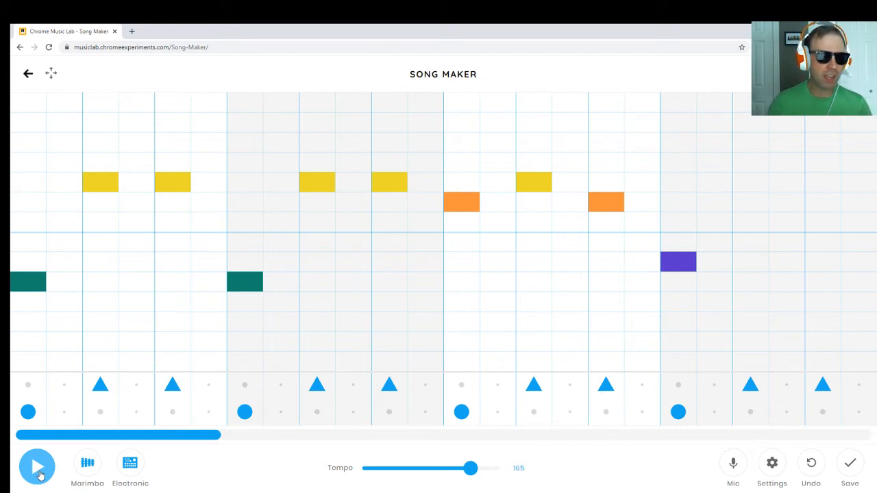
pyautogui.click(37, 467)
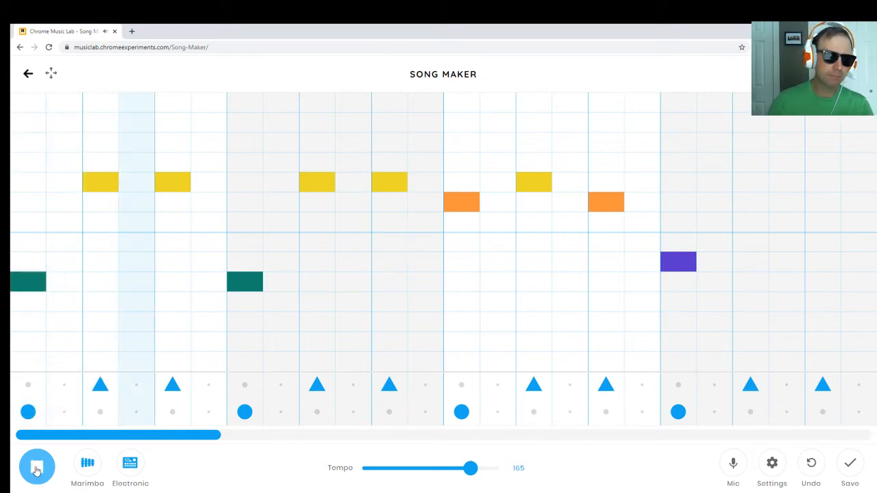
pyautogui.click(37, 468)
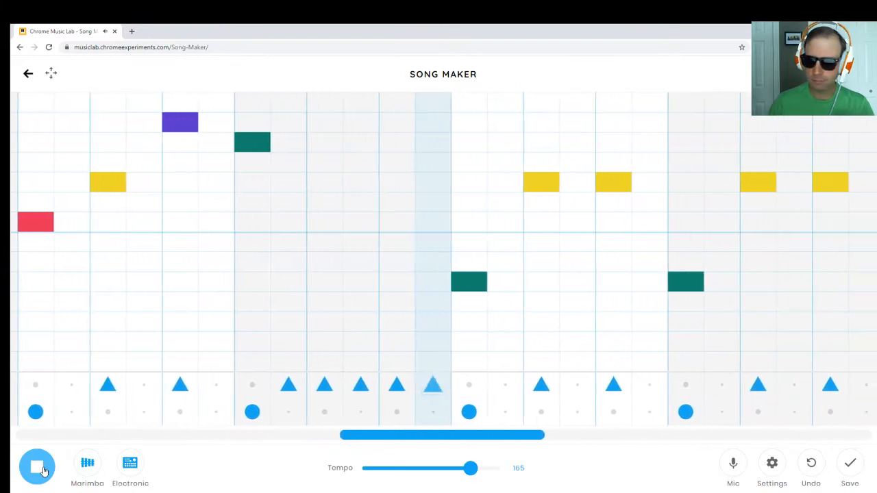
pyautogui.click(36, 463)
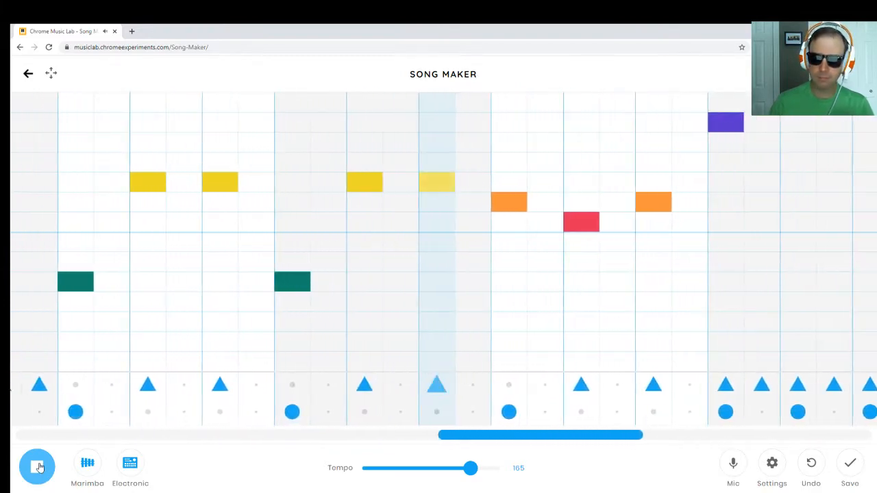
pyautogui.click(37, 466)
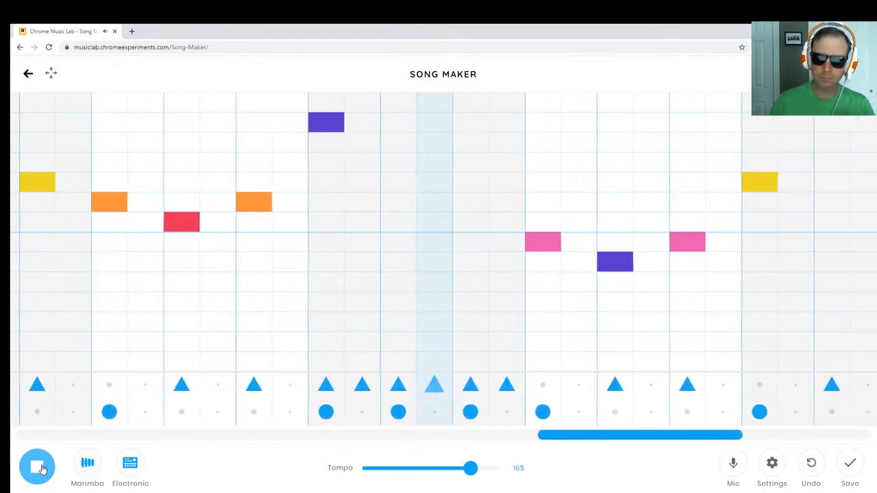
pyautogui.click(37, 467)
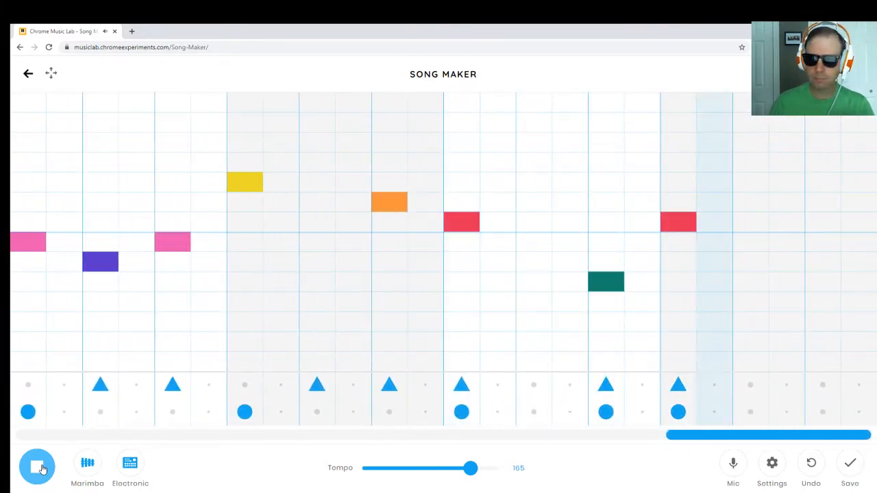
pyautogui.click(37, 467)
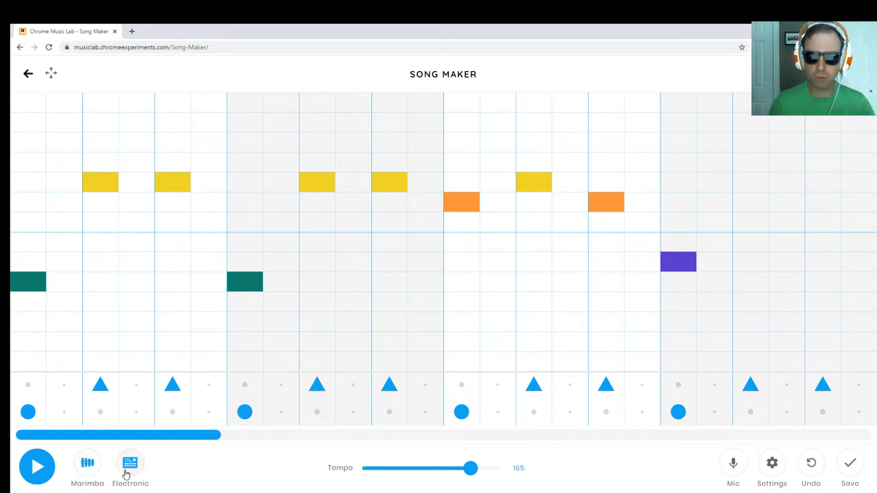
# In song settings, reduce 'Split beats into' from 2 to 1.
pyautogui.click(461, 411)
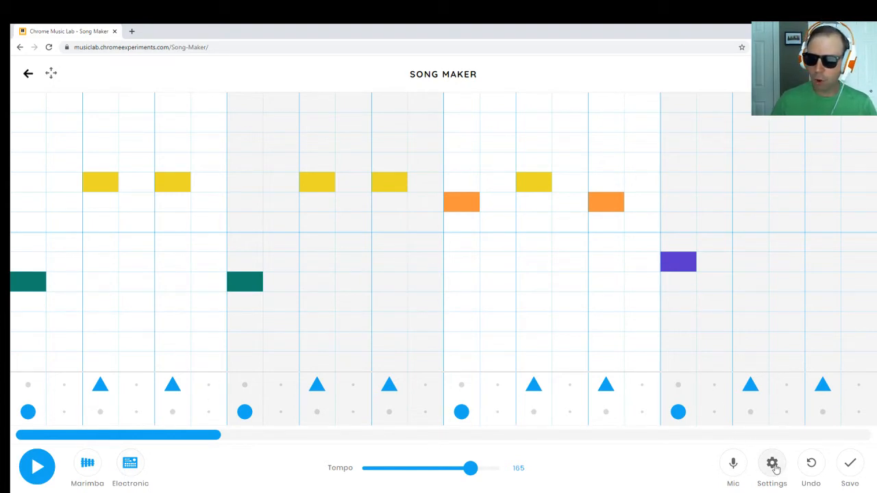
pyautogui.click(772, 463)
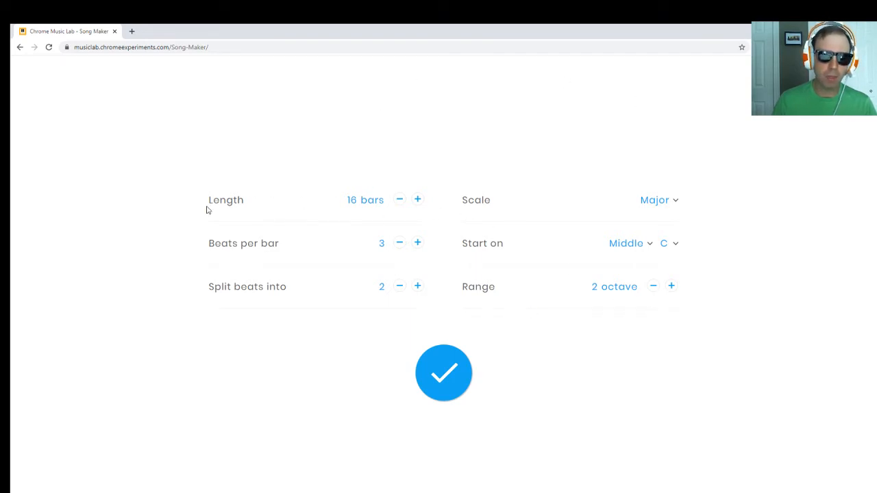
pyautogui.moveTo(375, 165)
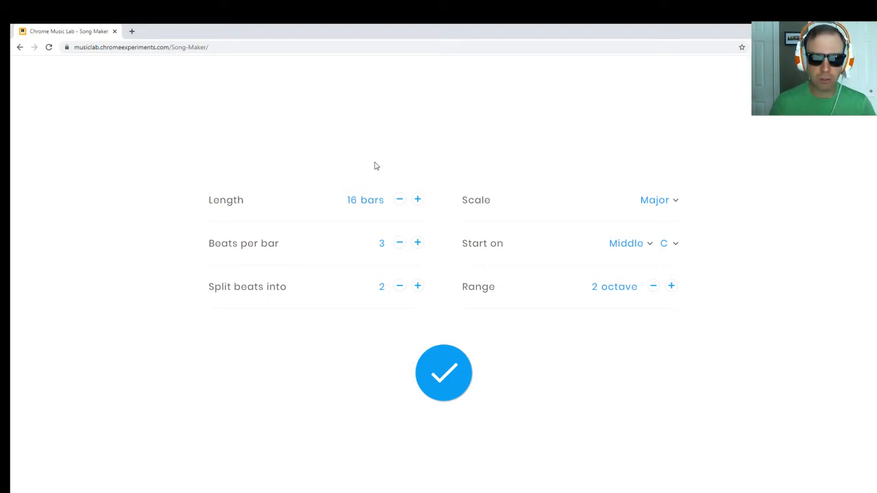
pyautogui.moveTo(362, 257)
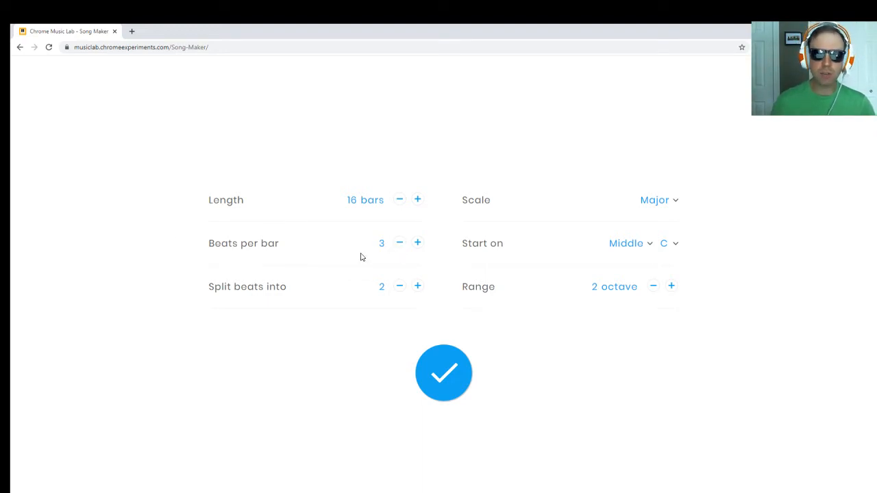
pyautogui.moveTo(298, 197)
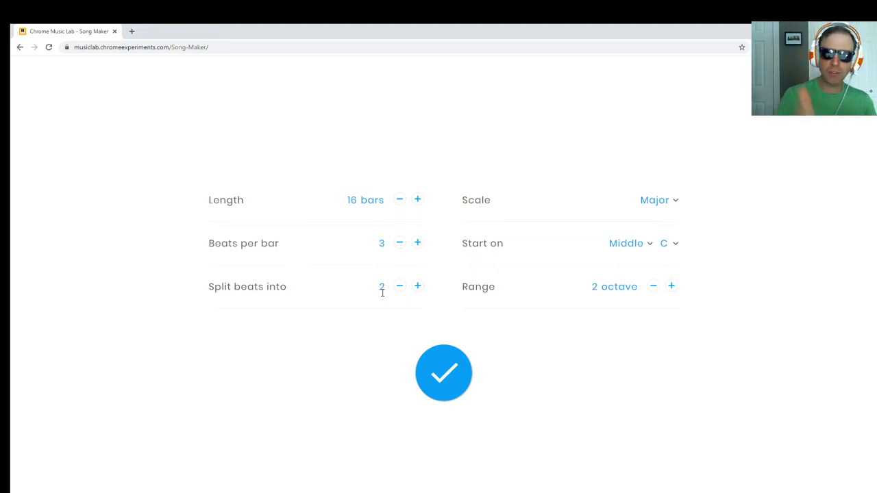
pyautogui.moveTo(404, 285)
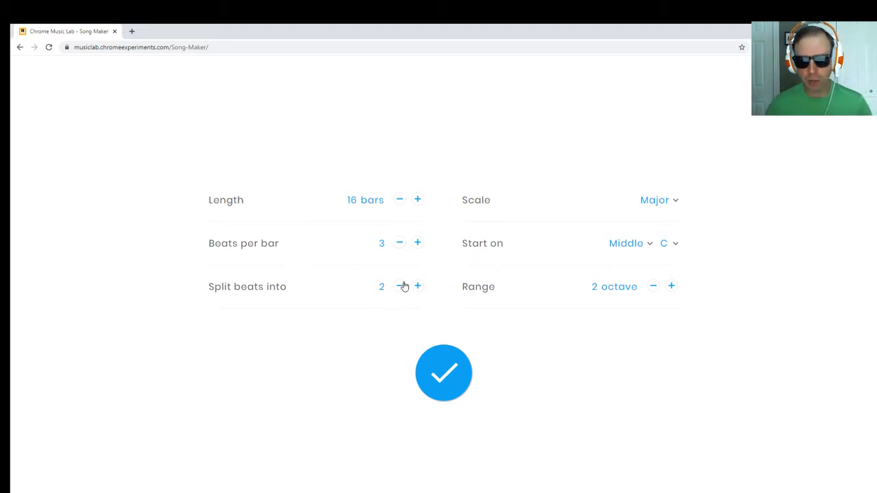
pyautogui.click(399, 287)
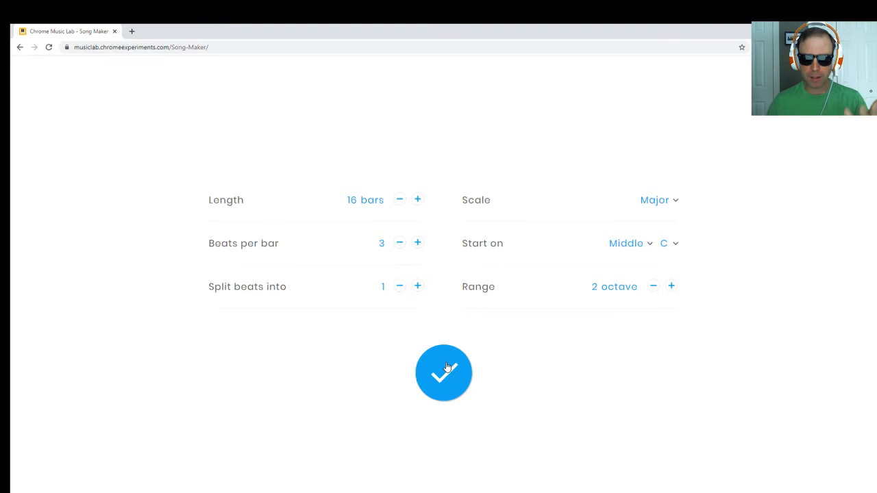
# Apply split beats of 1 to get one column per beat, then play the song.
pyautogui.click(443, 372)
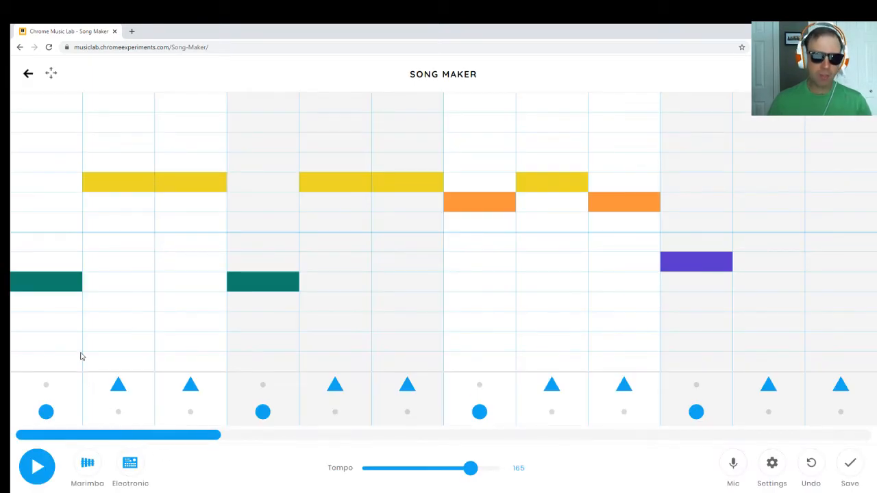
pyautogui.click(46, 281)
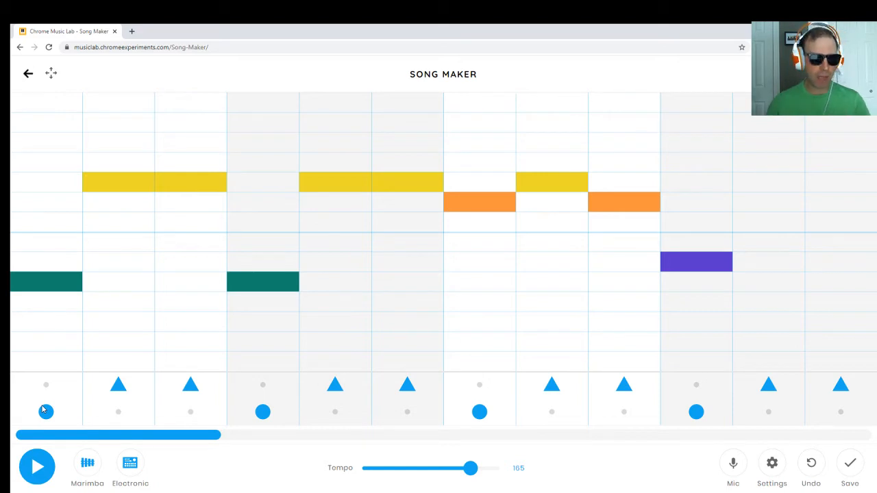
pyautogui.click(37, 467)
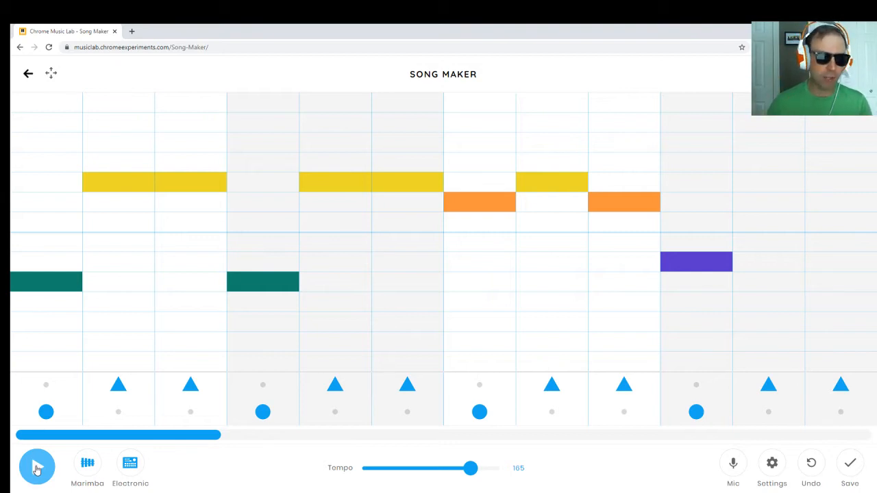
# Play the melody through to hear the new rhythm, then stop it.
pyautogui.click(37, 468)
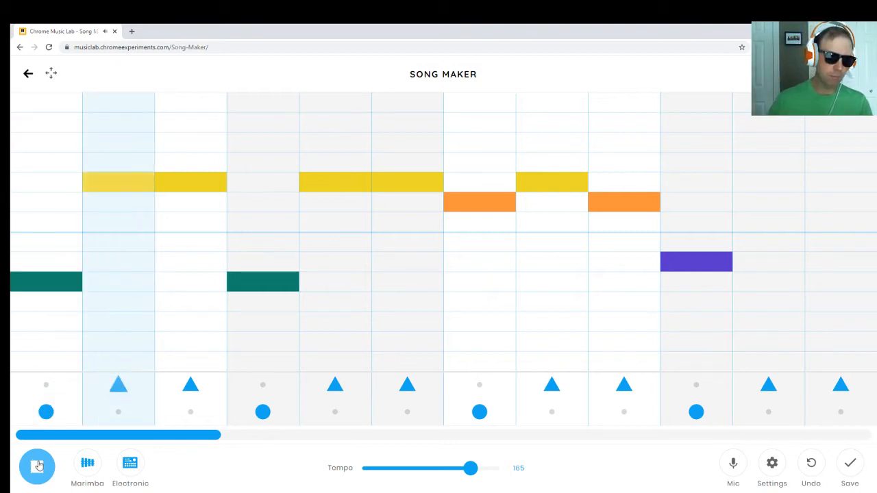
pyautogui.click(37, 466)
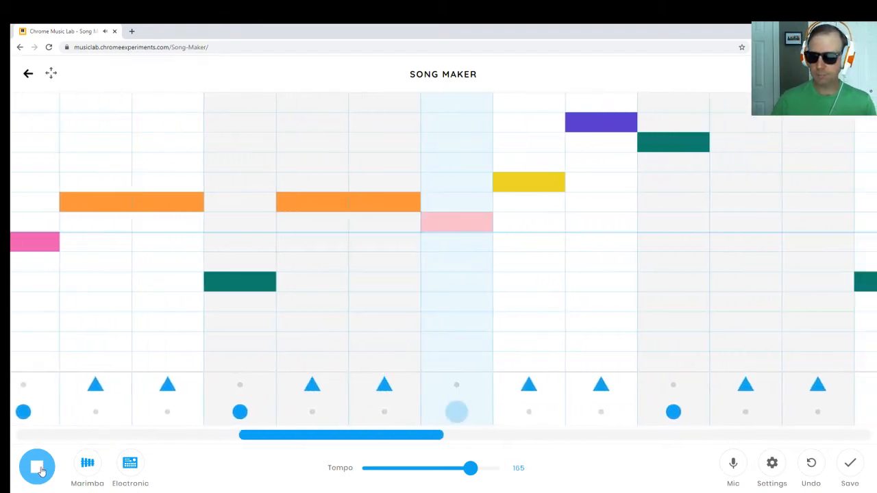
pyautogui.click(37, 467)
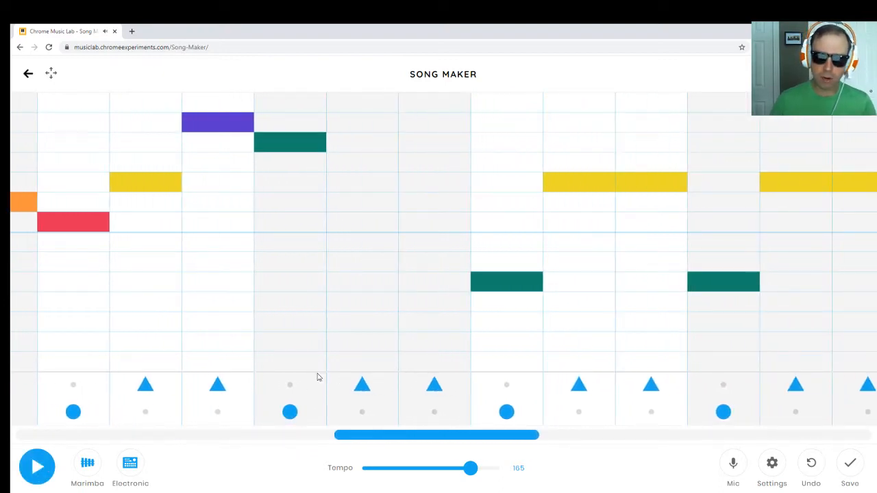
pyautogui.moveTo(335, 368)
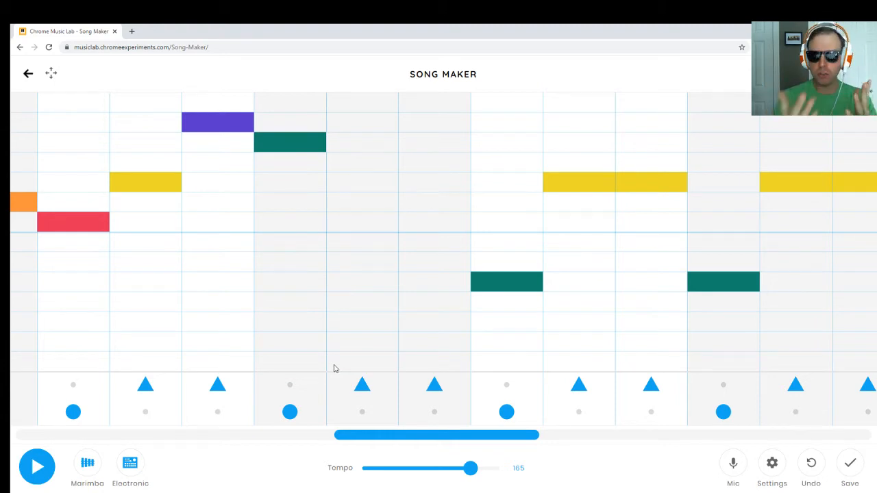
pyautogui.moveTo(343, 364)
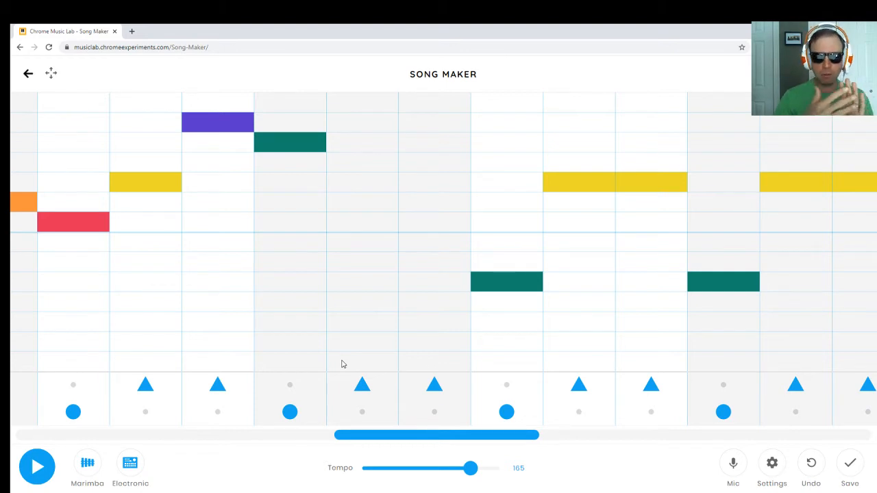
pyautogui.moveTo(426, 306)
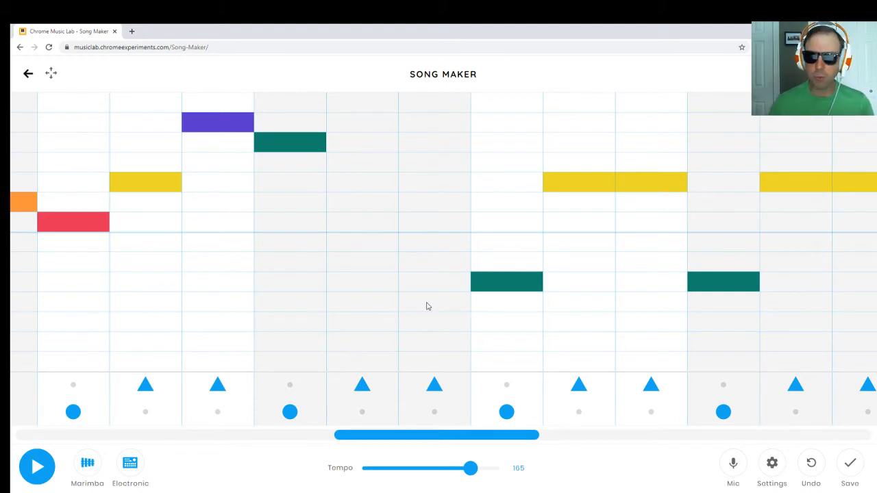
# Raise 'Split beats into' to 4 in settings and apply it.
pyautogui.click(771, 463)
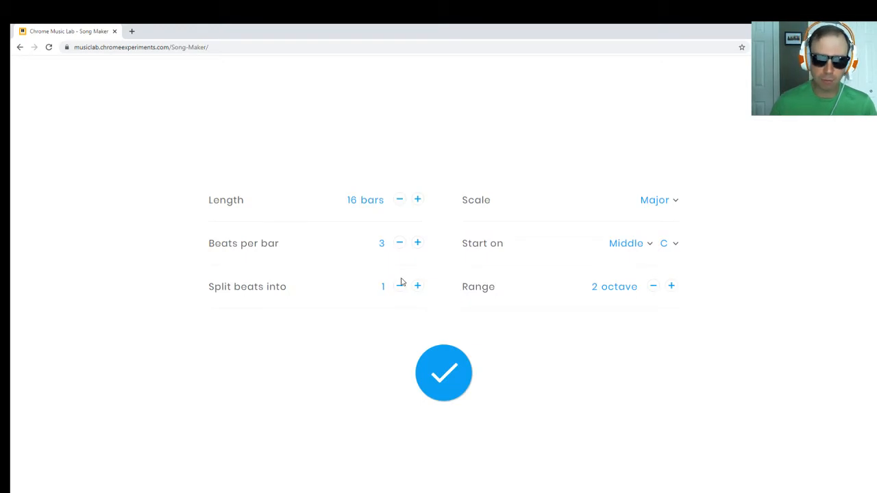
pyautogui.click(417, 286)
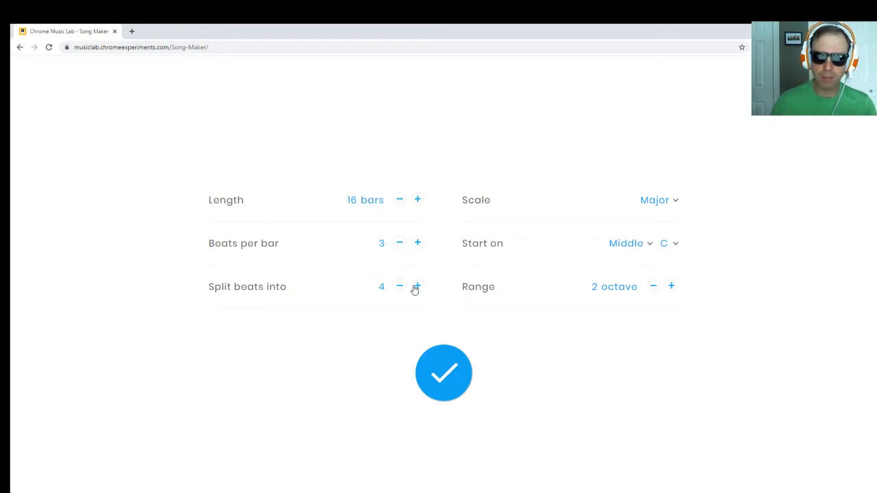
pyautogui.moveTo(444, 375)
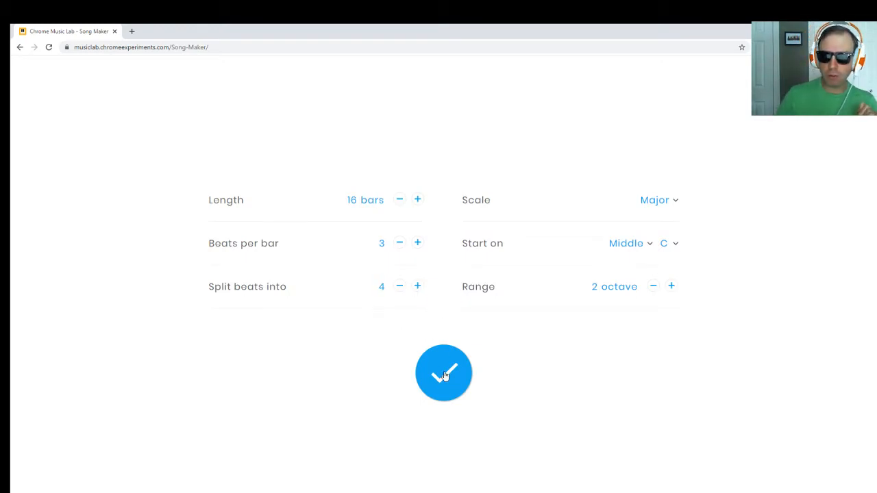
pyautogui.click(444, 372)
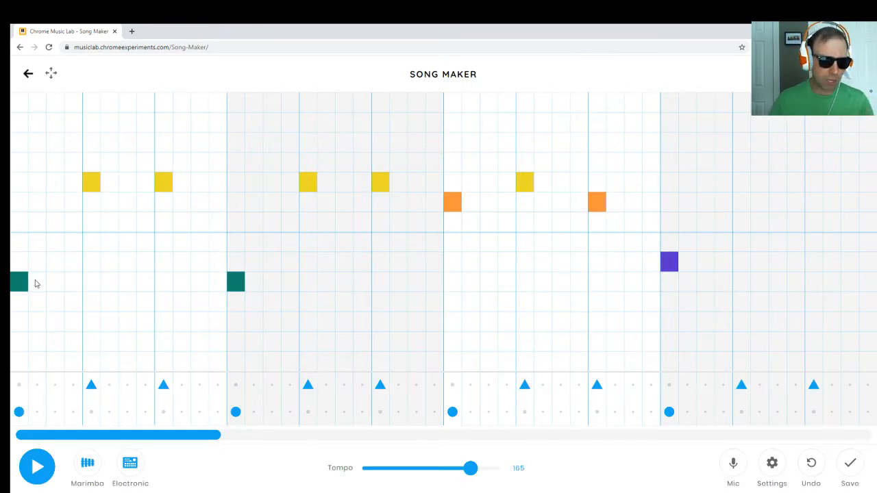
pyautogui.moveTo(180, 338)
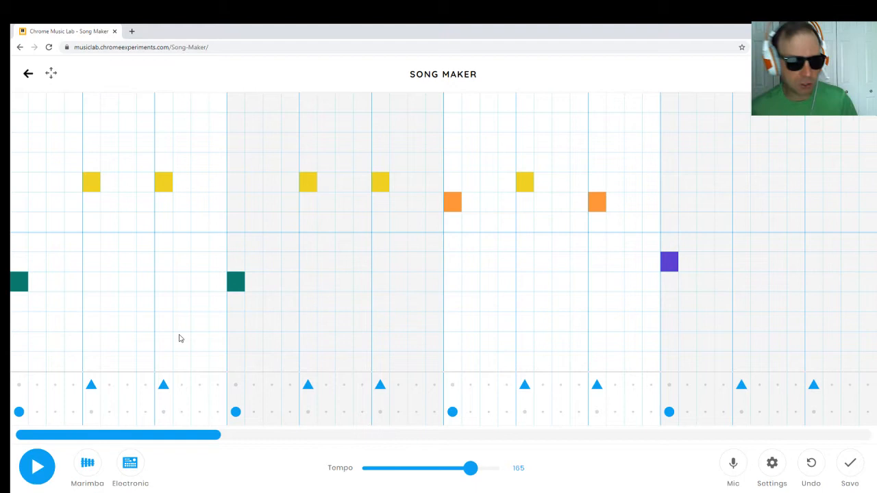
pyautogui.moveTo(136, 312)
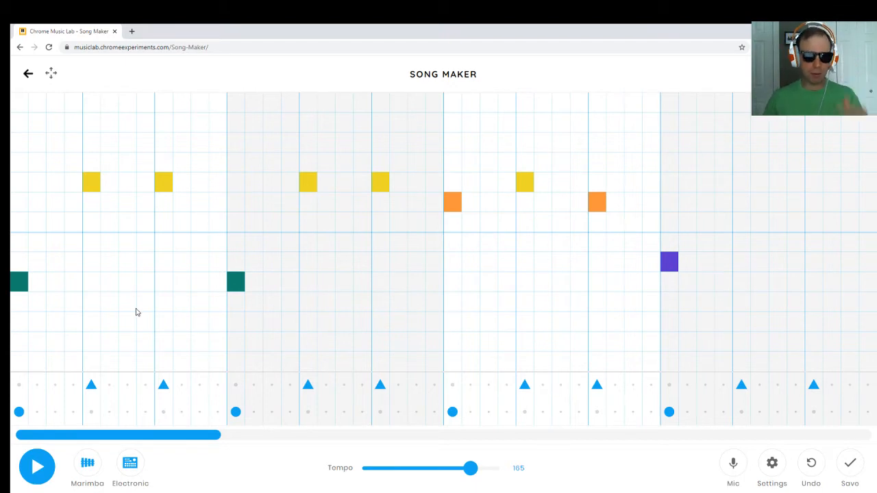
pyautogui.moveTo(20, 295)
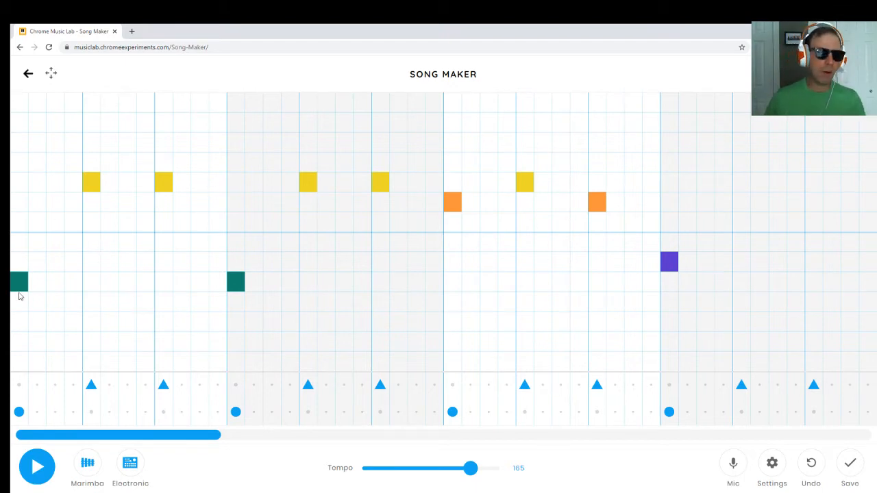
pyautogui.moveTo(38, 264)
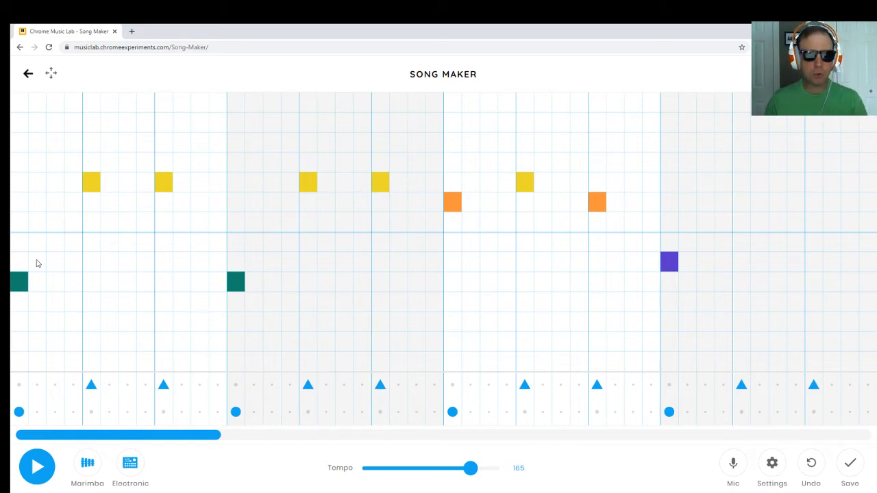
pyautogui.moveTo(454, 447)
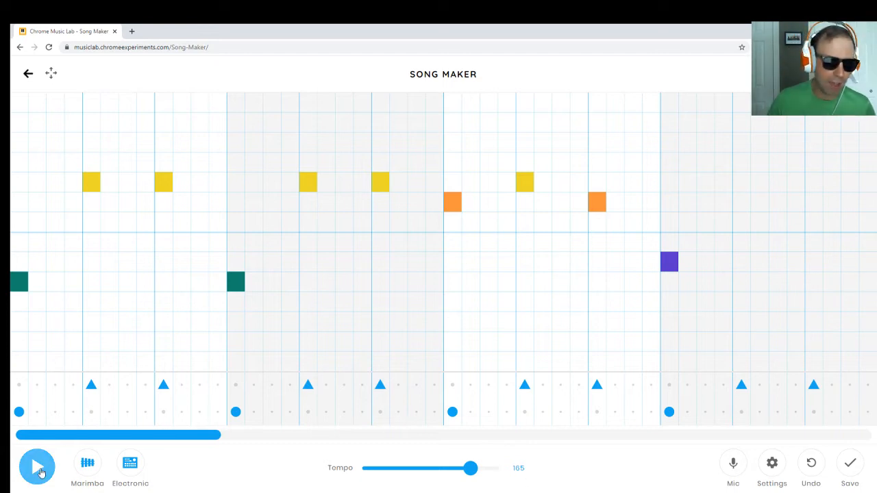
pyautogui.click(37, 466)
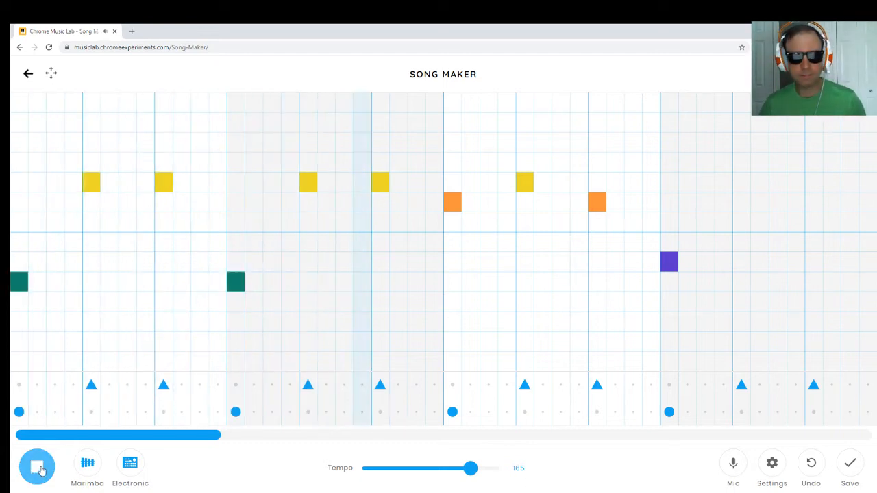
pyautogui.click(37, 467)
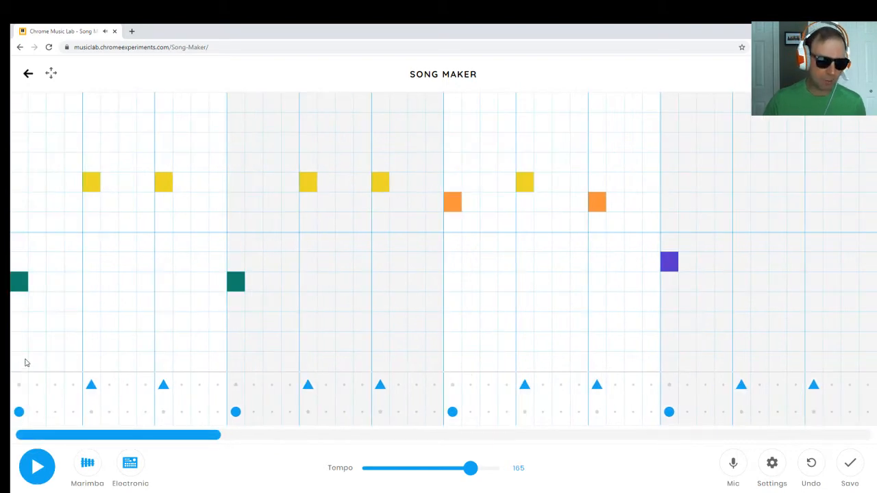
# Add extra triangle and circle drum hits through the first two bars.
pyautogui.click(37, 384)
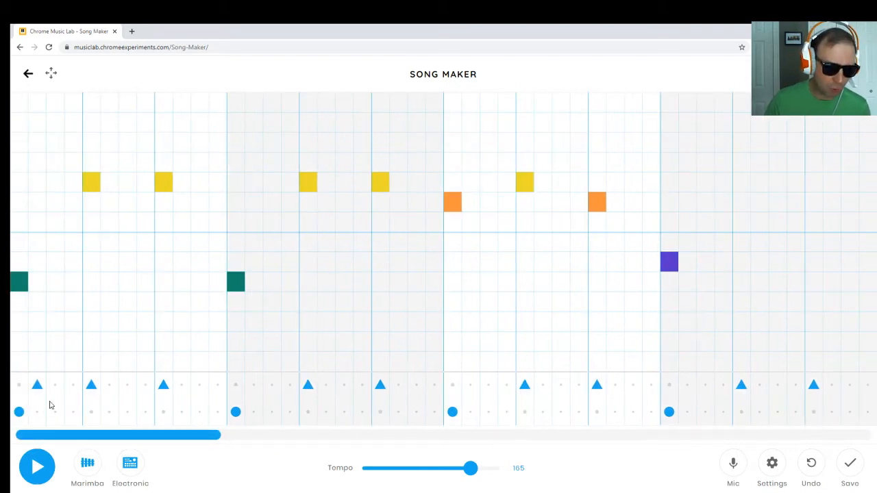
pyautogui.click(55, 412)
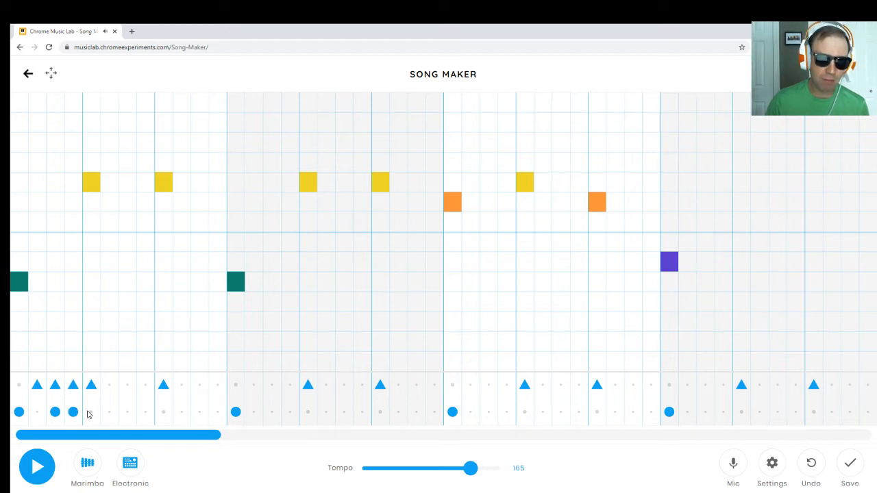
pyautogui.click(109, 412)
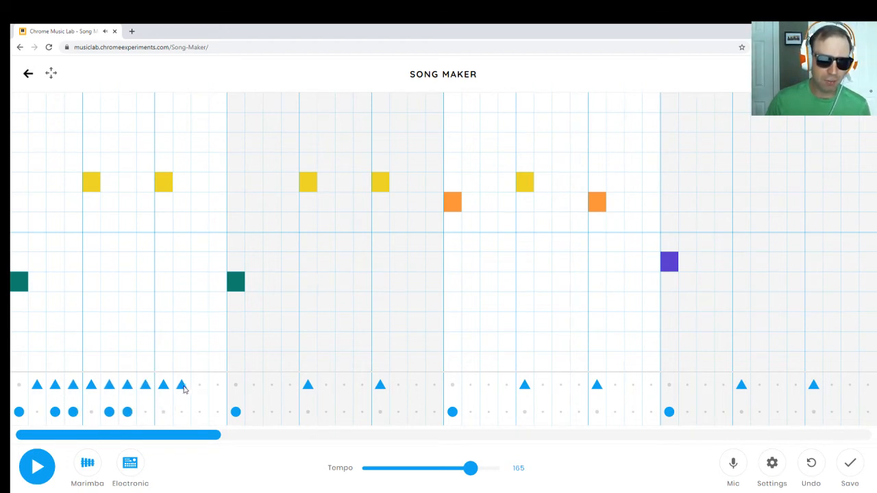
pyautogui.click(200, 384)
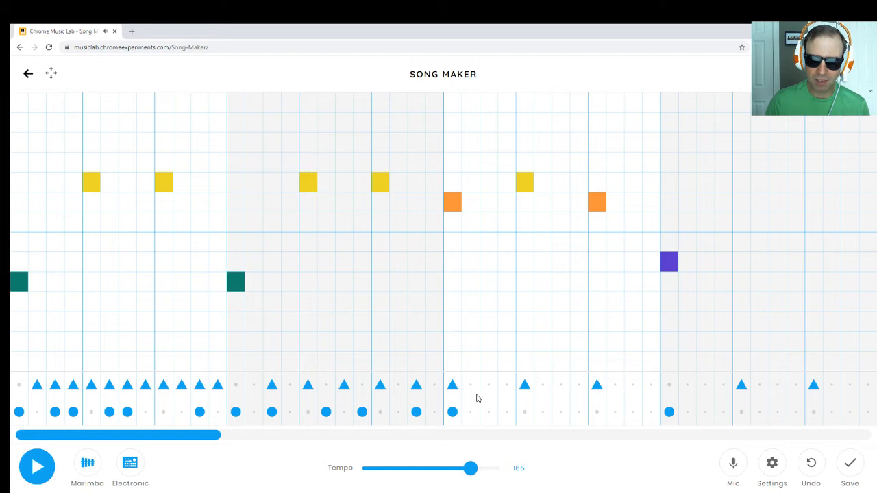
pyautogui.click(37, 467)
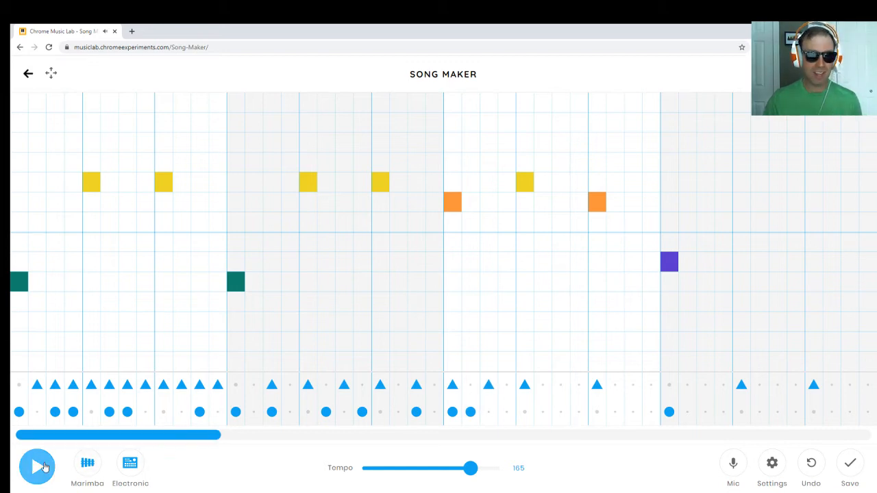
# Play the song, add percussion hits in later bars, then play and stop again.
pyautogui.click(37, 466)
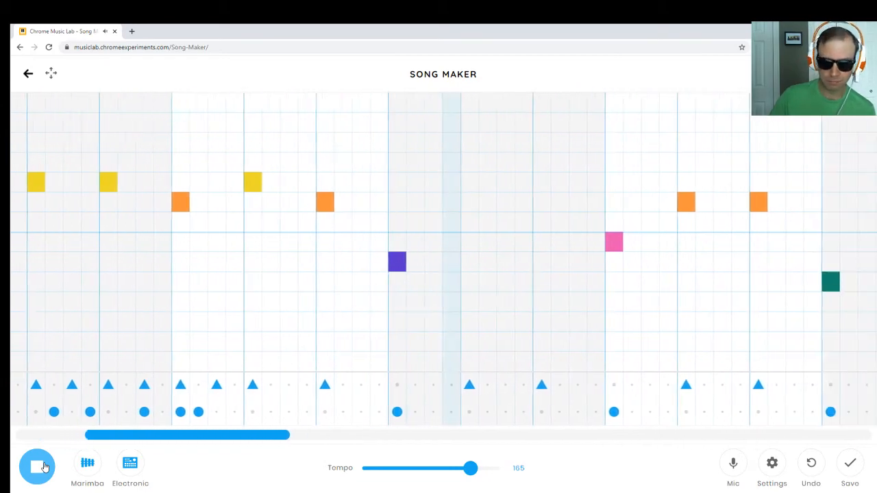
pyautogui.click(37, 466)
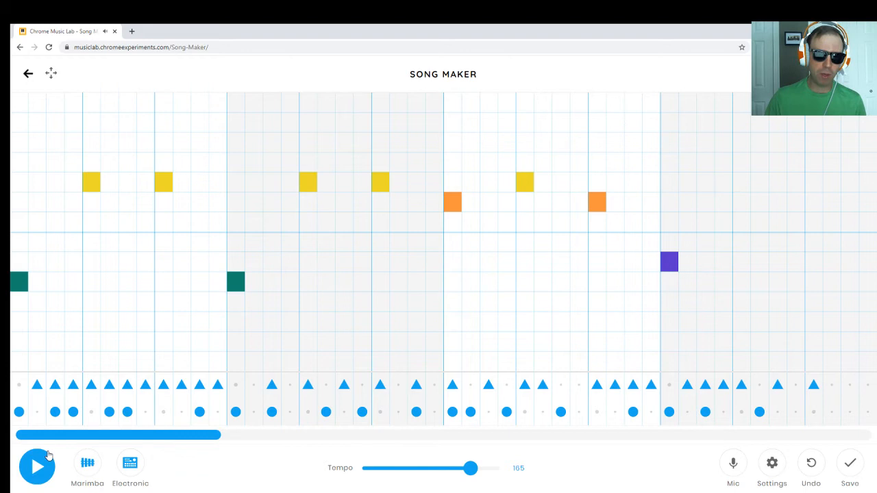
pyautogui.click(37, 467)
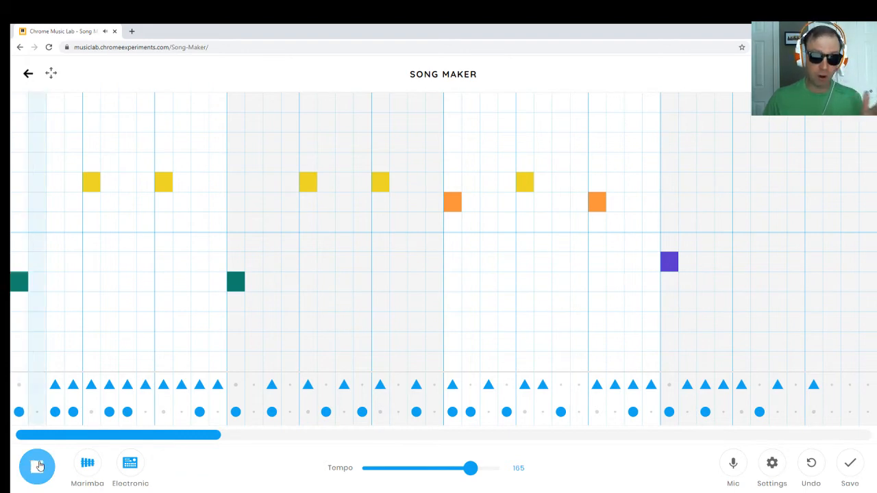
pyautogui.click(37, 466)
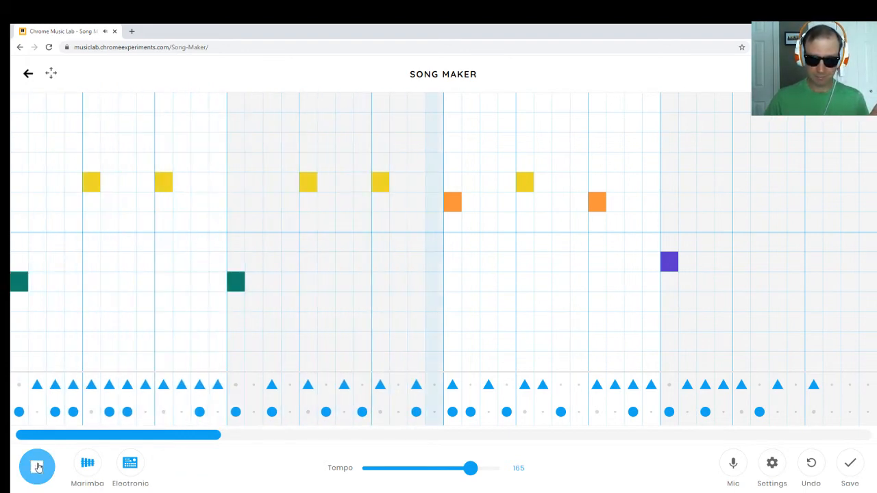
pyautogui.click(37, 467)
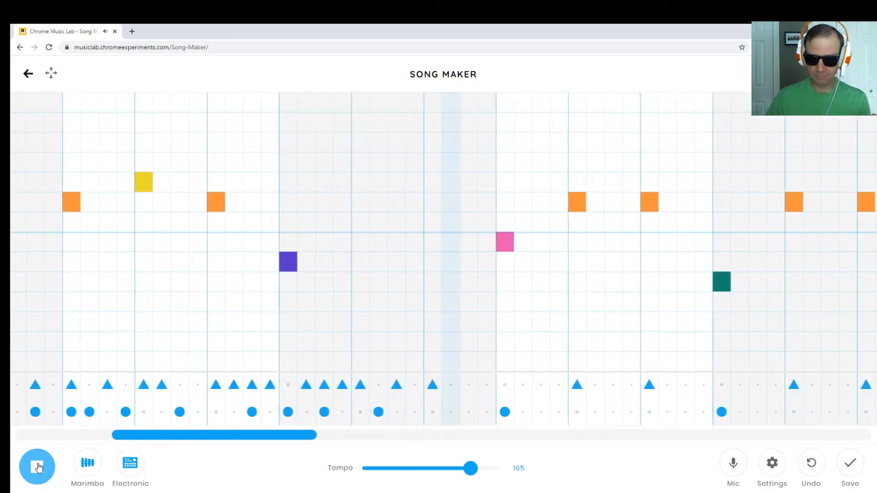
pyautogui.click(37, 467)
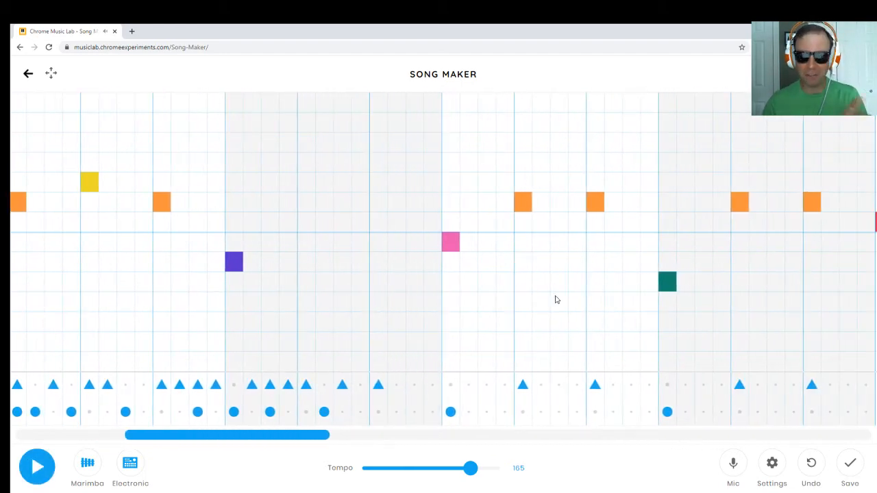
# Set the scale to Pentatonic, keeping 16 bars, 3 beats and middle C, and apply.
pyautogui.click(771, 462)
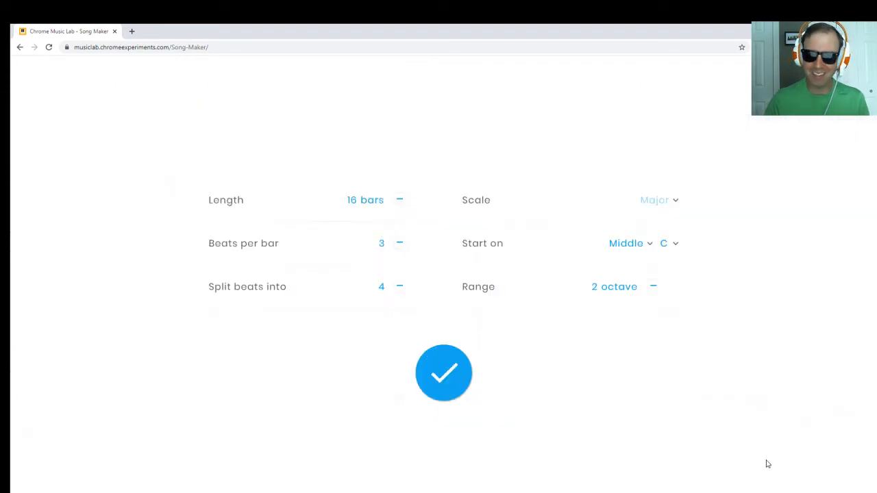
pyautogui.moveTo(666, 170)
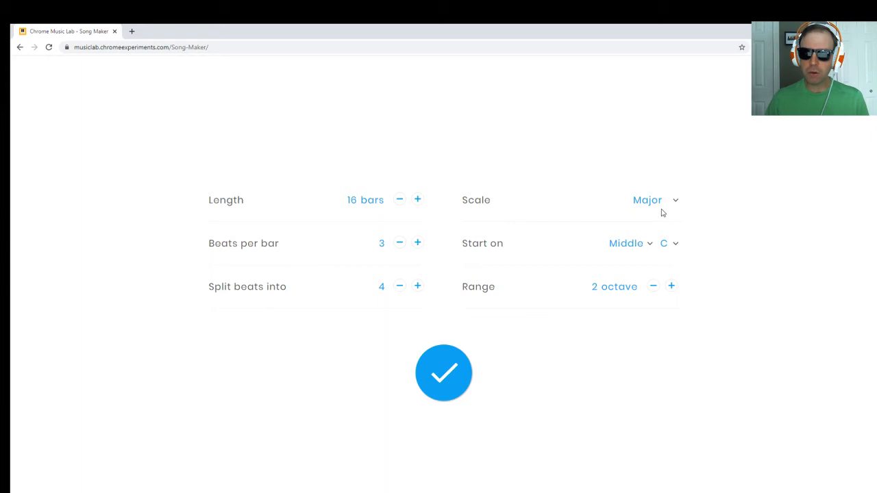
pyautogui.moveTo(670, 261)
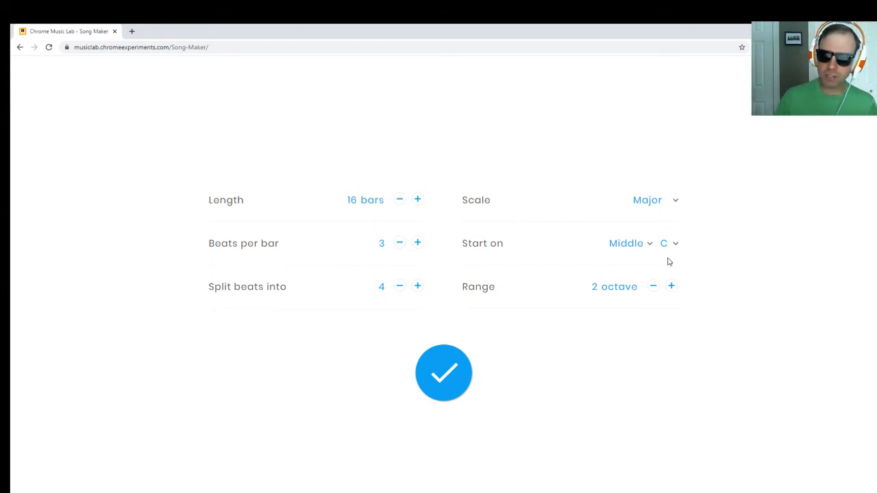
pyautogui.moveTo(650, 229)
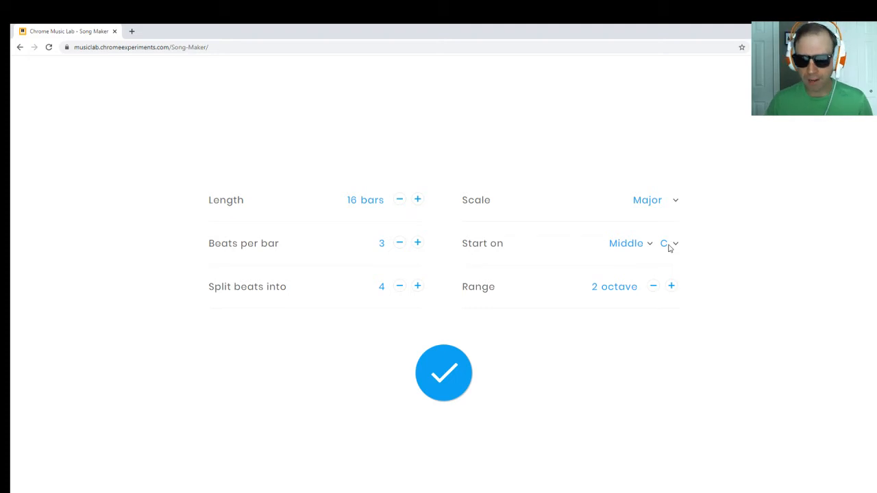
pyautogui.moveTo(624, 259)
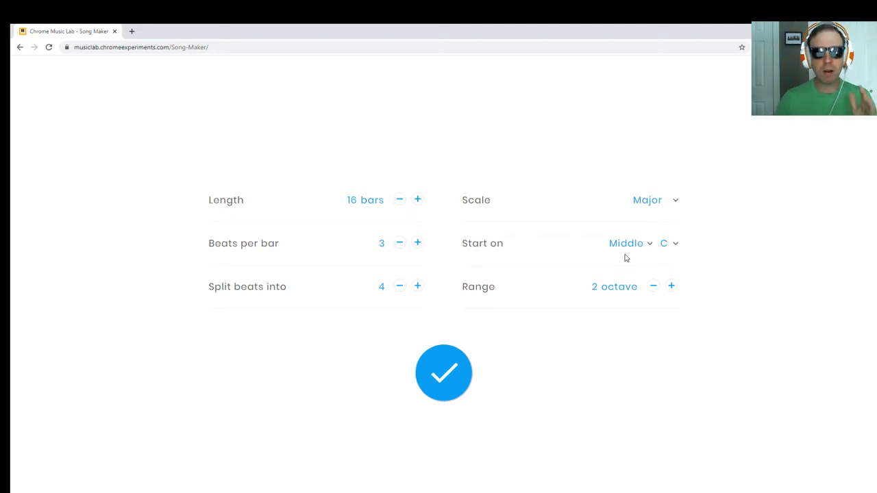
pyautogui.moveTo(656, 232)
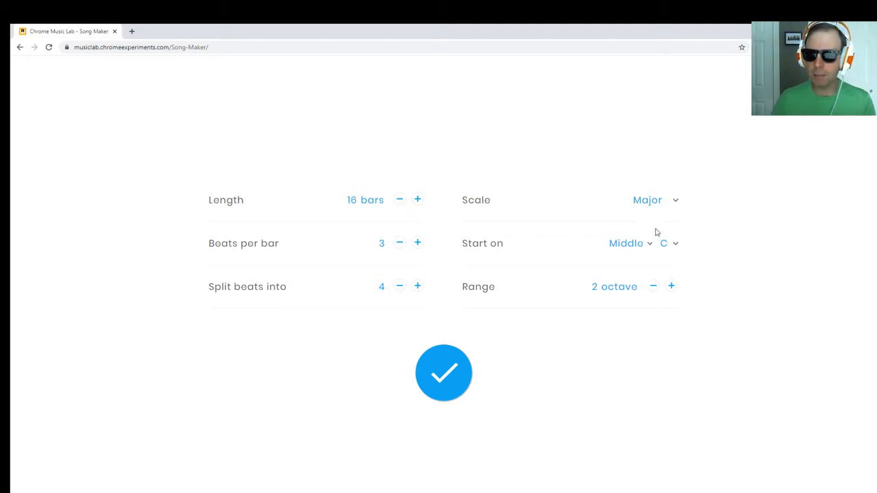
pyautogui.moveTo(644, 230)
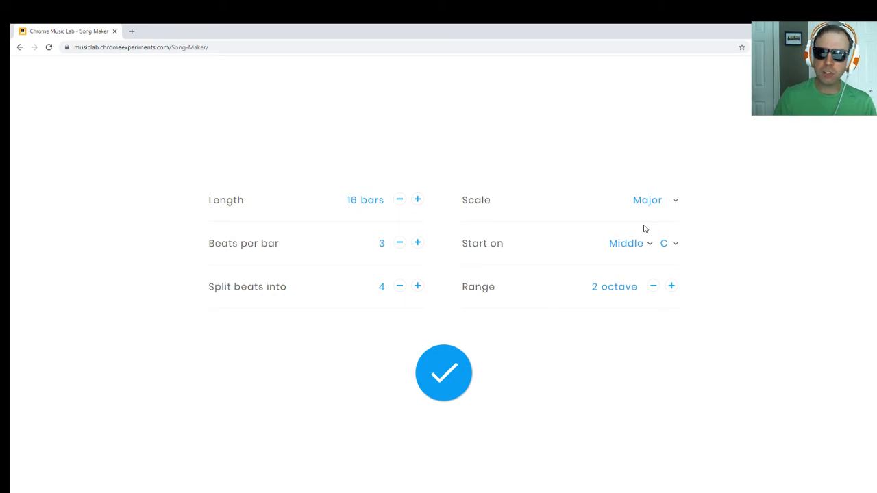
pyautogui.click(646, 199)
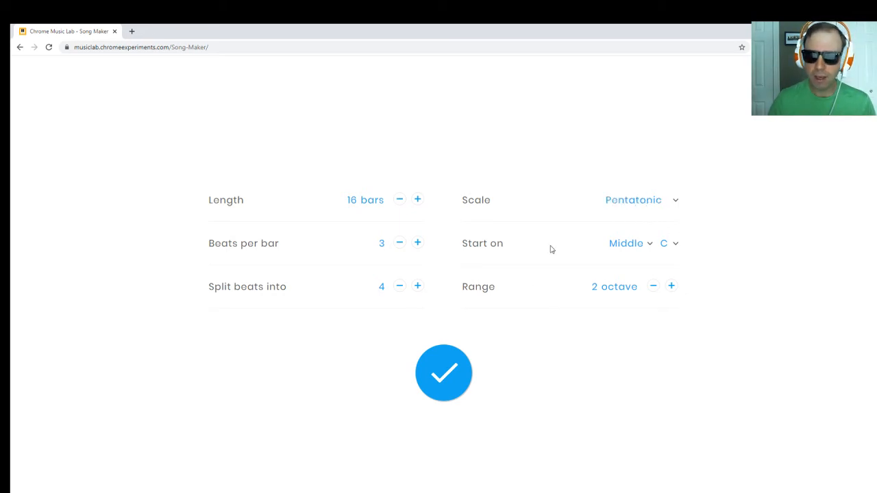
pyautogui.click(444, 372)
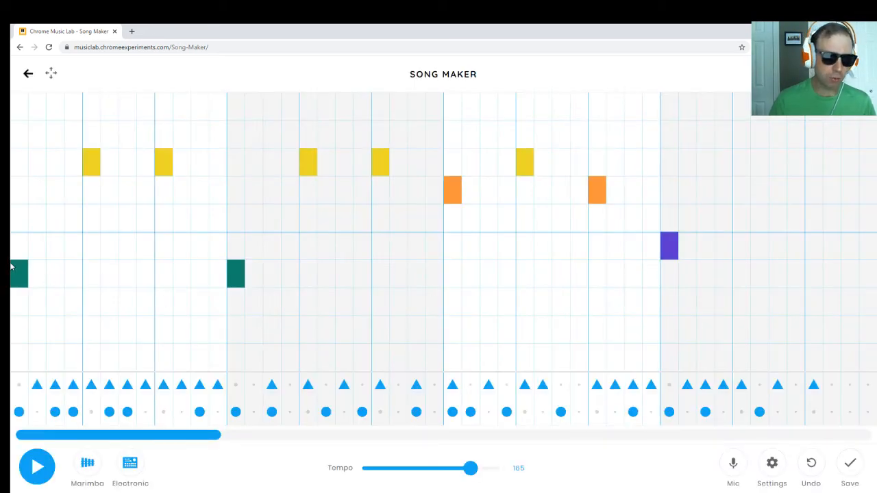
# Play back the pentatonic song twice, stopping each time.
pyautogui.click(37, 466)
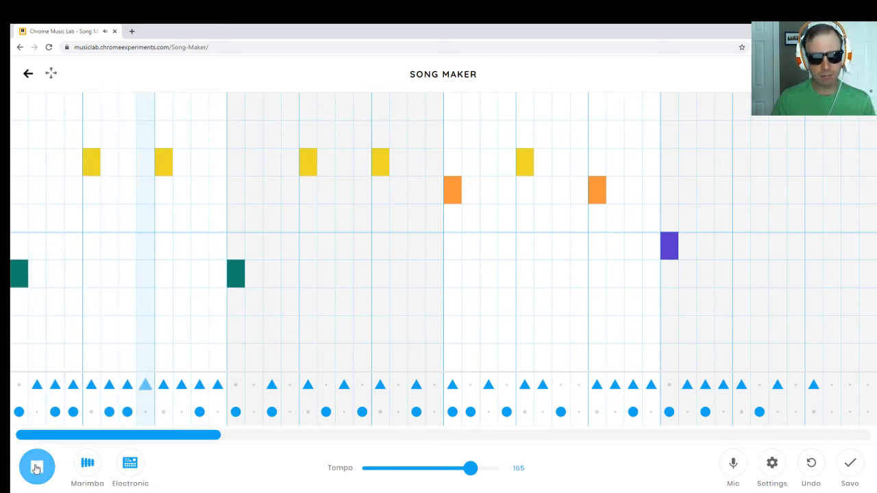
pyautogui.click(37, 466)
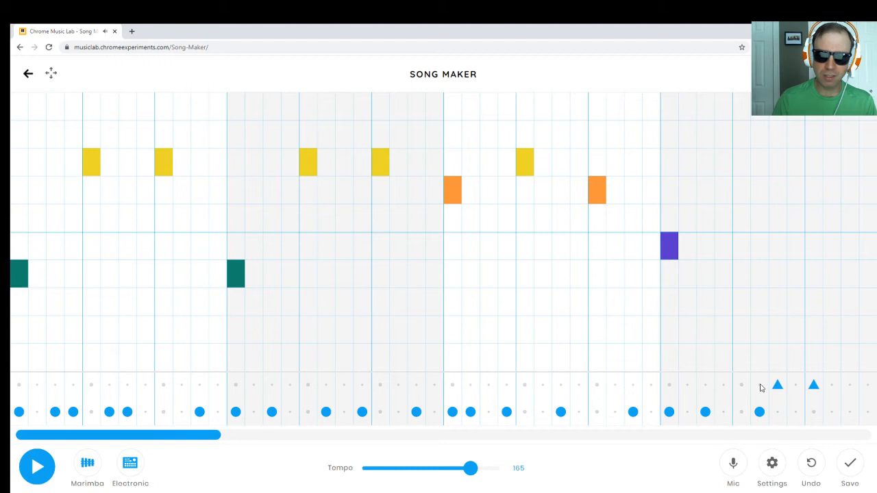
pyautogui.click(37, 467)
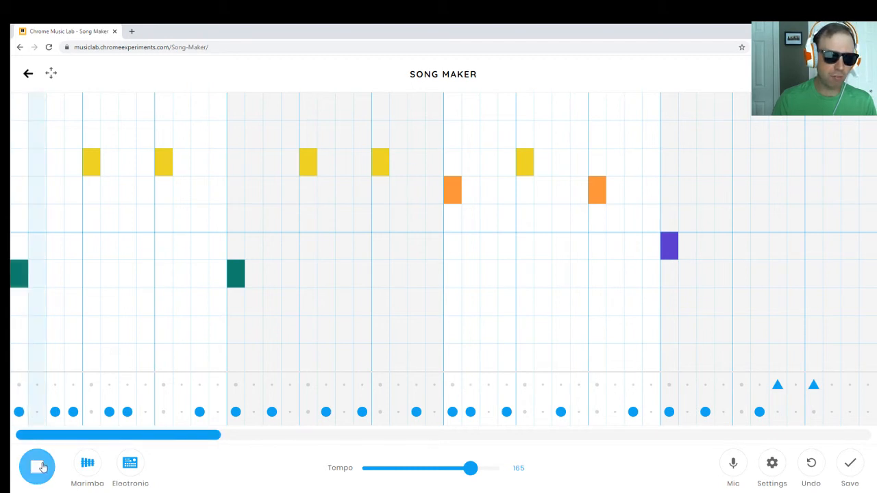
pyautogui.click(37, 466)
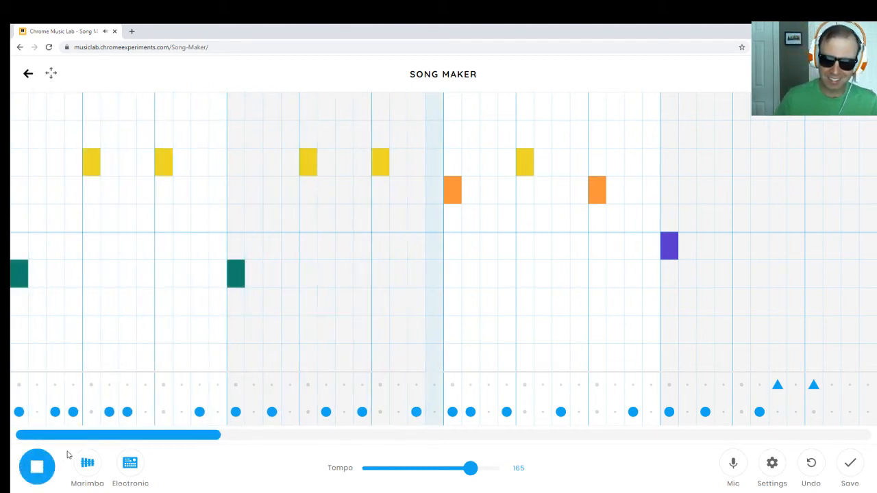
pyautogui.click(37, 466)
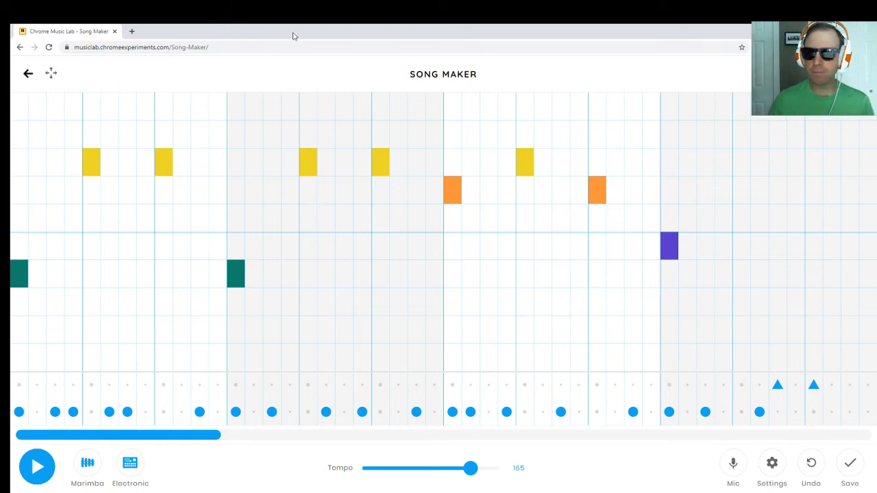
pyautogui.moveTo(553, 280)
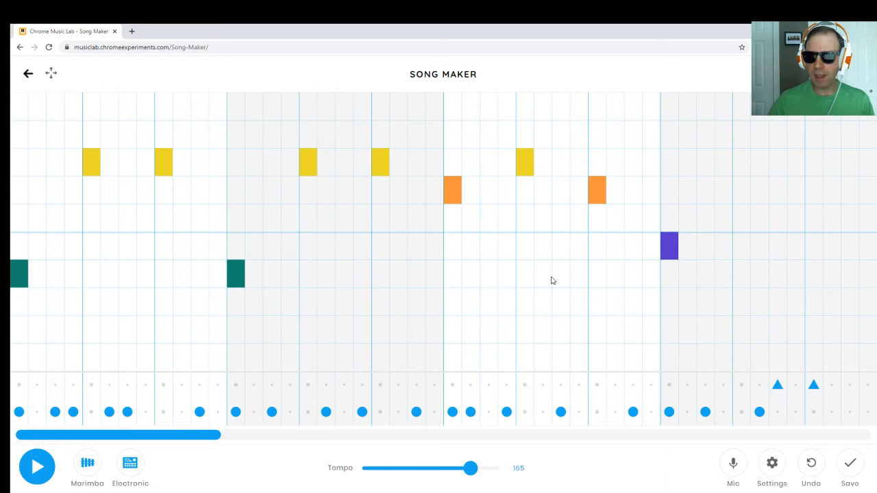
# Change the scale to Chromatic in settings and apply it.
pyautogui.click(771, 463)
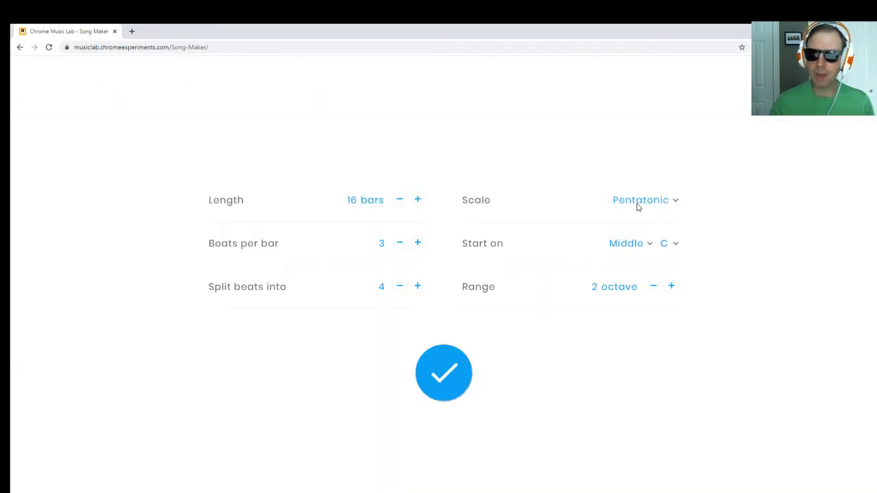
pyautogui.click(641, 199)
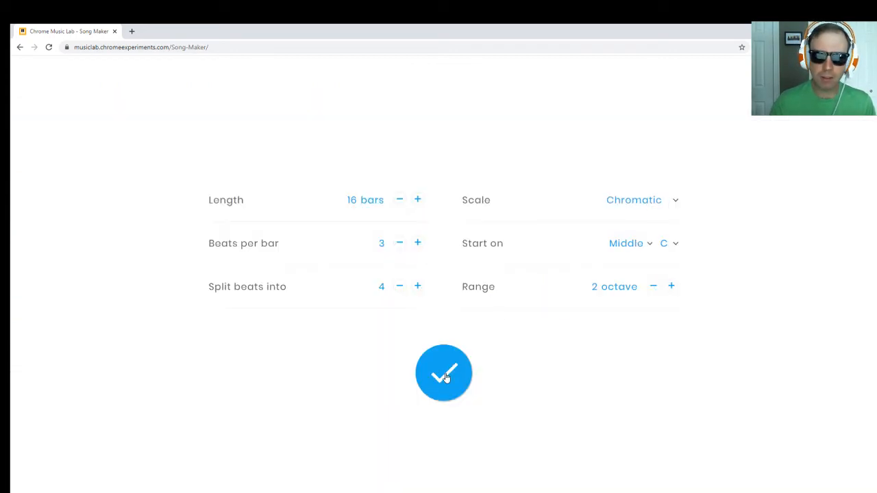
pyautogui.click(443, 373)
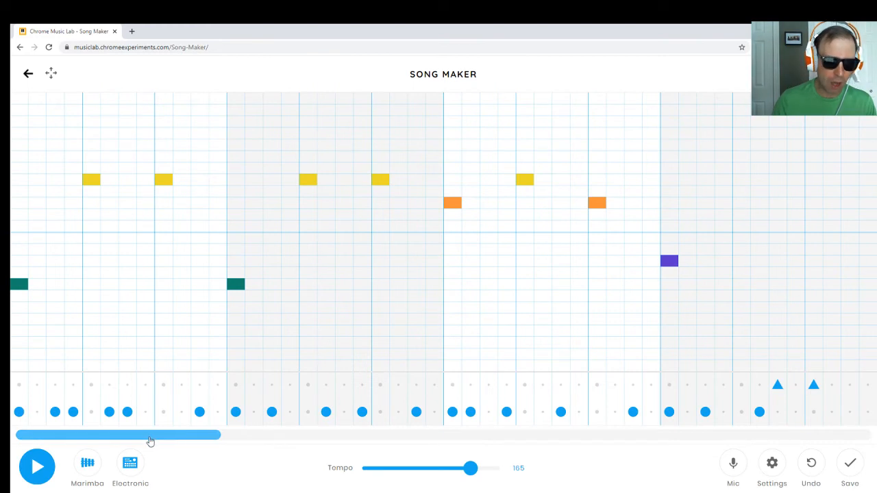
pyautogui.moveTo(139, 437)
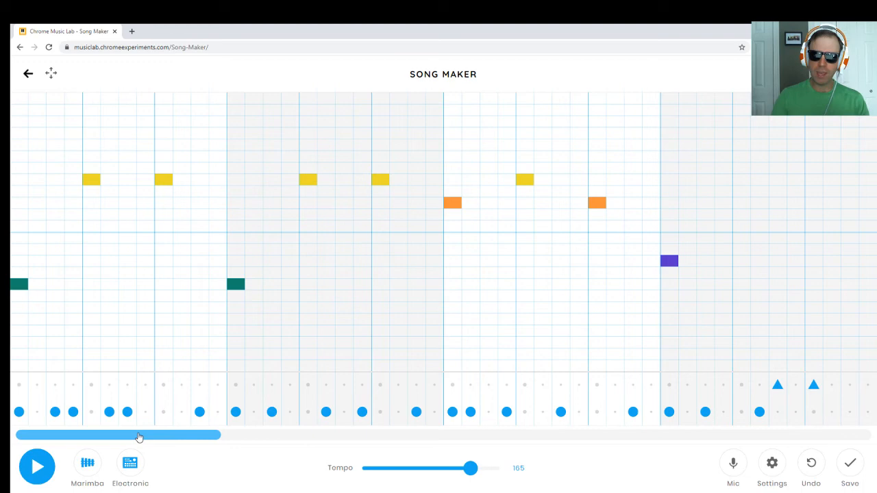
pyautogui.moveTo(137, 435); pyautogui.dragTo(188, 435)
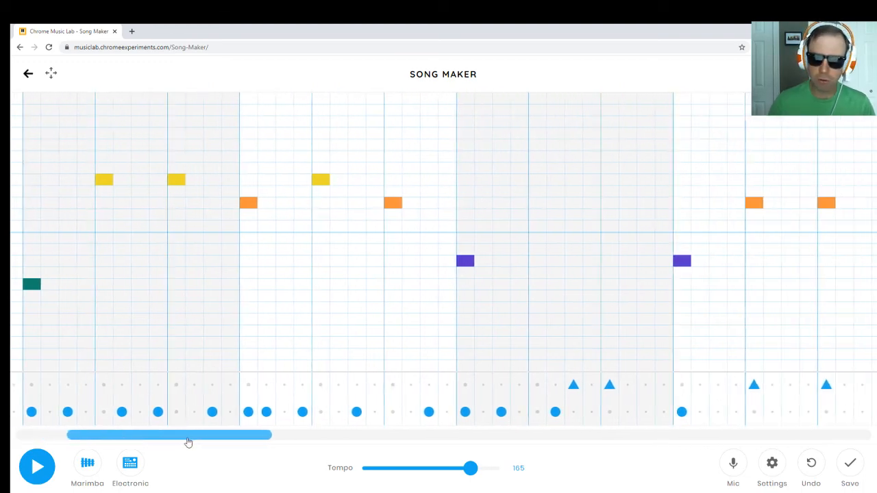
pyautogui.moveTo(189, 435); pyautogui.dragTo(370, 435)
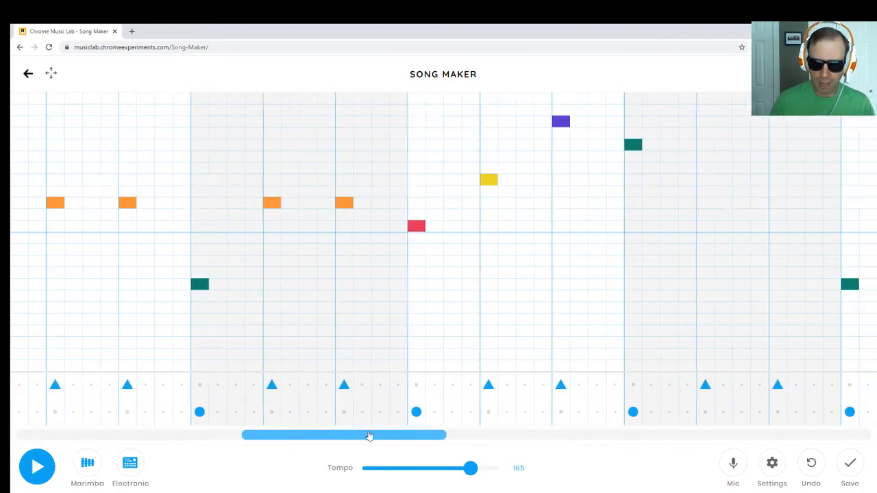
pyautogui.moveTo(370, 435); pyautogui.dragTo(603, 435)
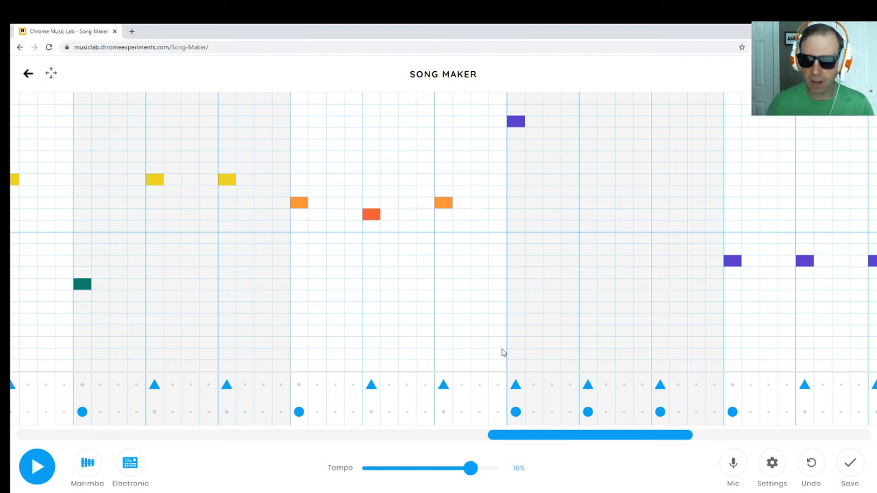
pyautogui.moveTo(568, 436)
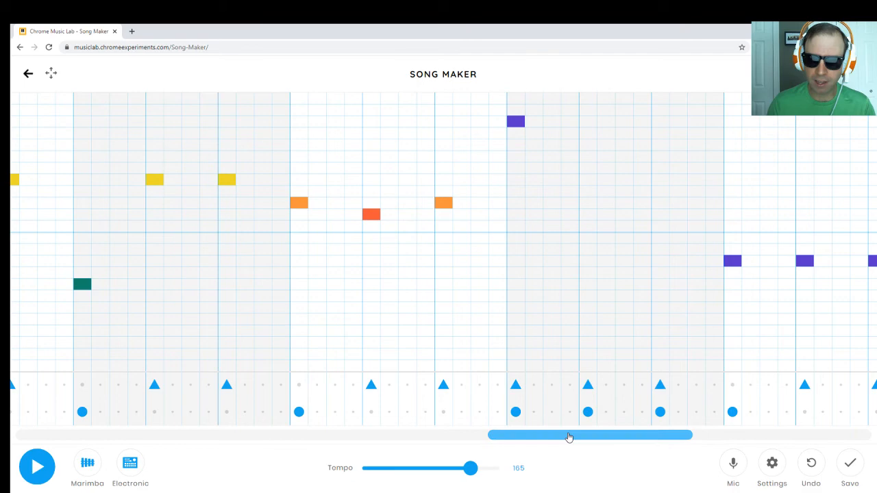
pyautogui.click(37, 466)
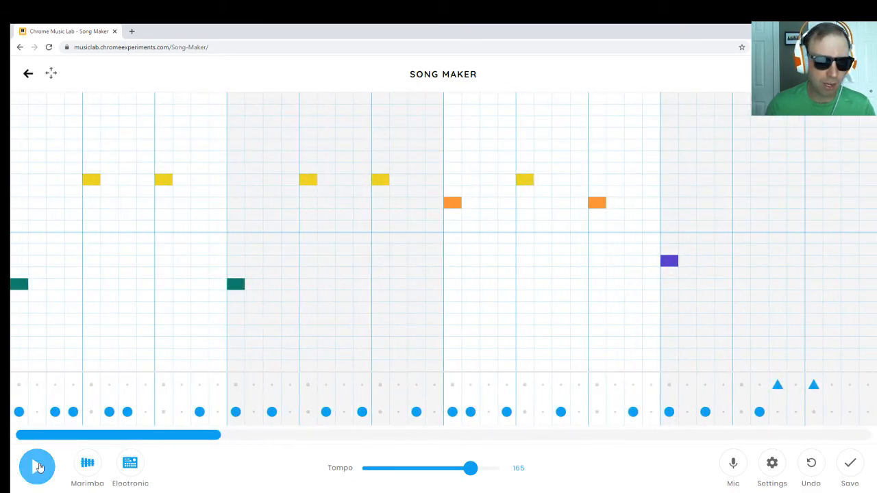
pyautogui.click(37, 466)
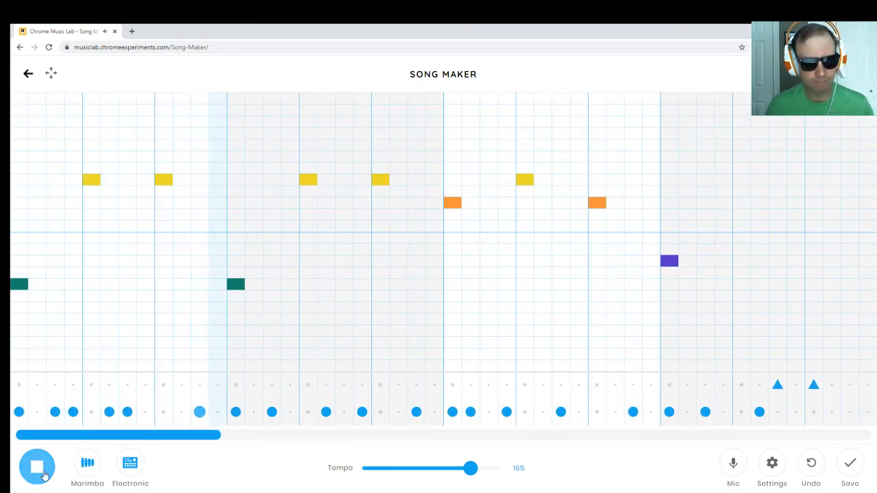
pyautogui.click(36, 467)
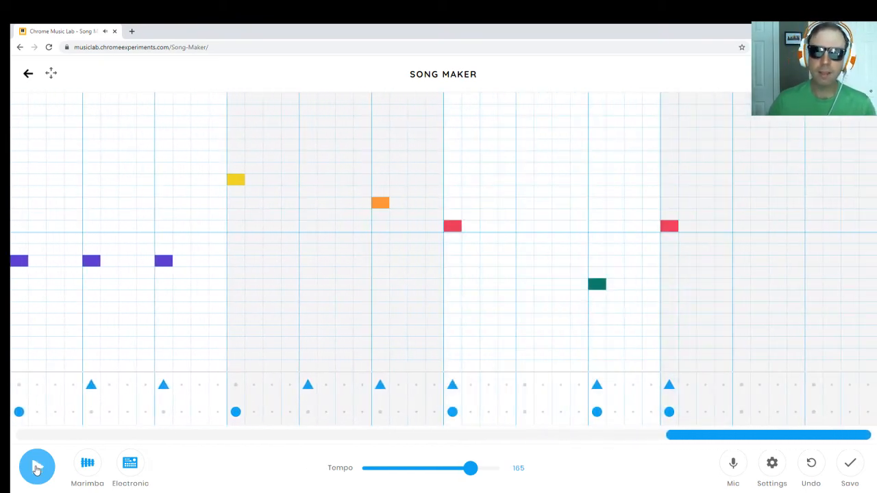
pyautogui.click(37, 467)
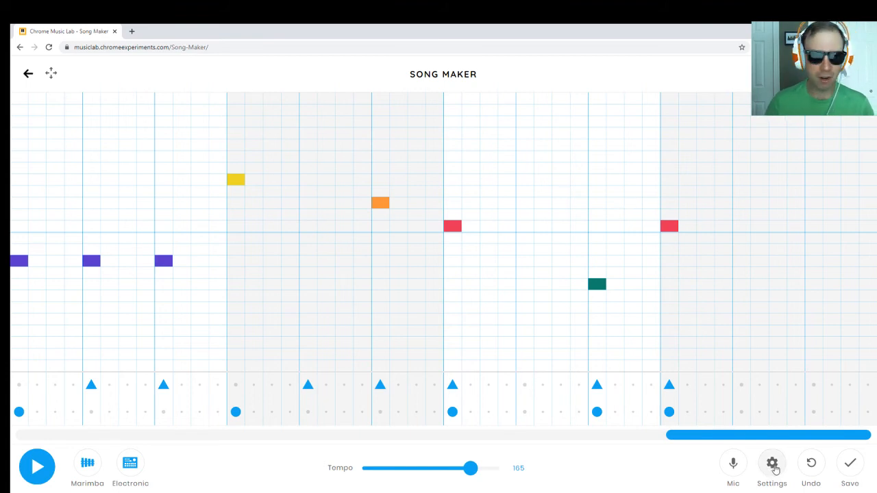
pyautogui.moveTo(772, 469)
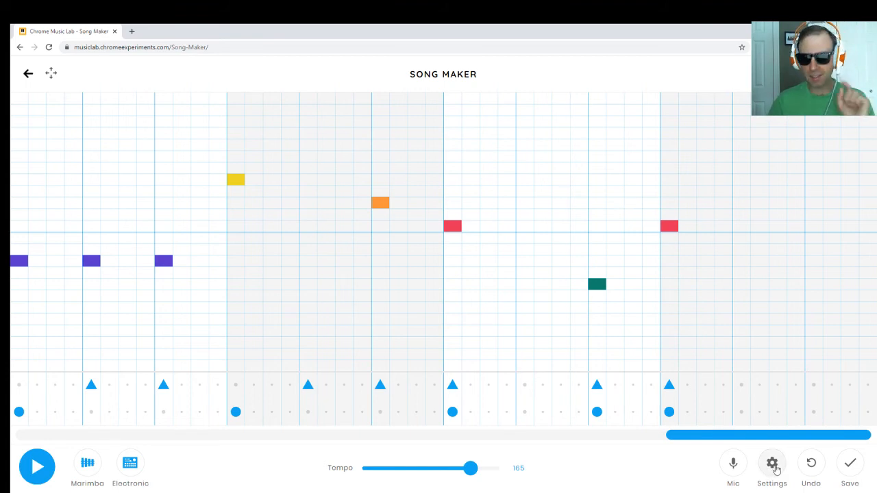
pyautogui.click(771, 463)
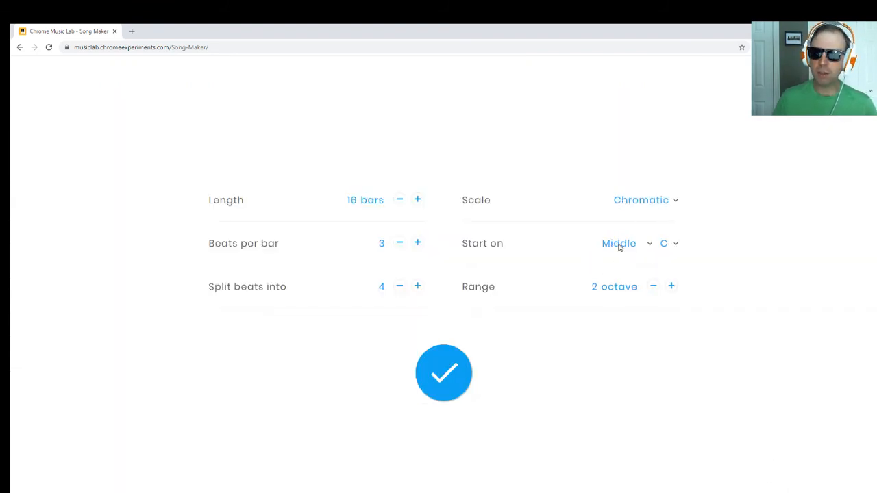
# Set Start on to Low, toggle range to one octave and back to two, and apply.
pyautogui.click(624, 243)
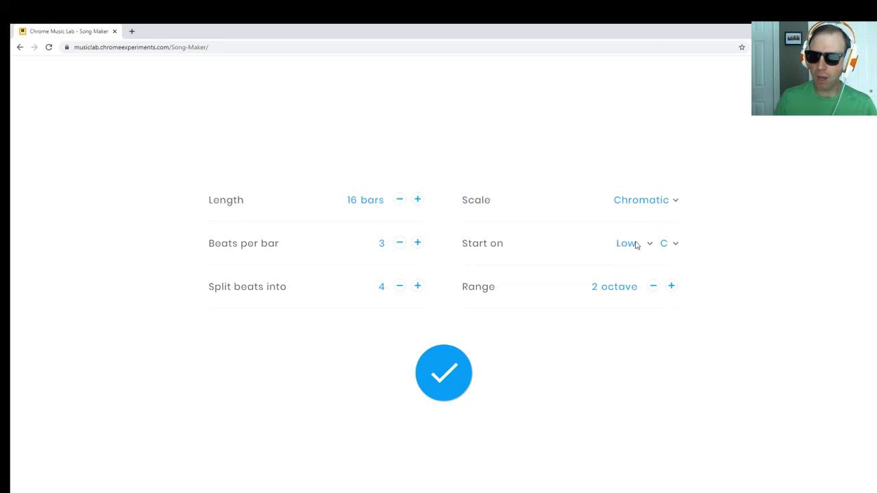
pyautogui.moveTo(641, 271)
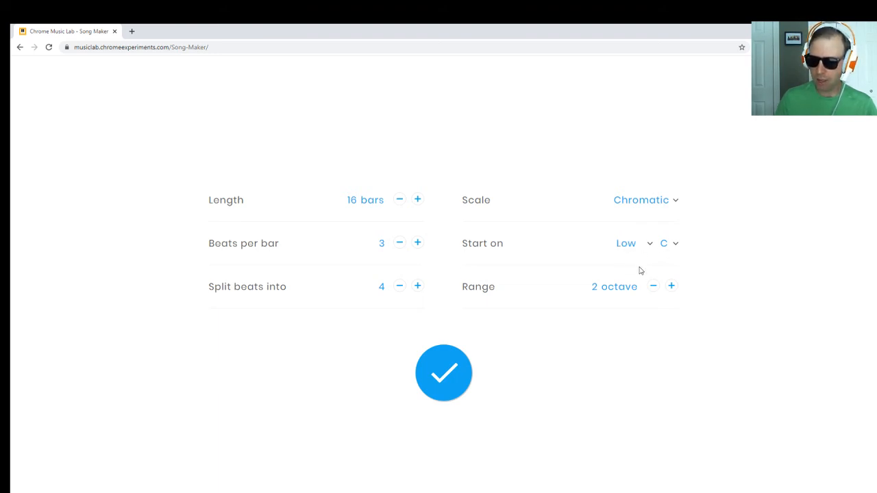
pyautogui.moveTo(672, 380)
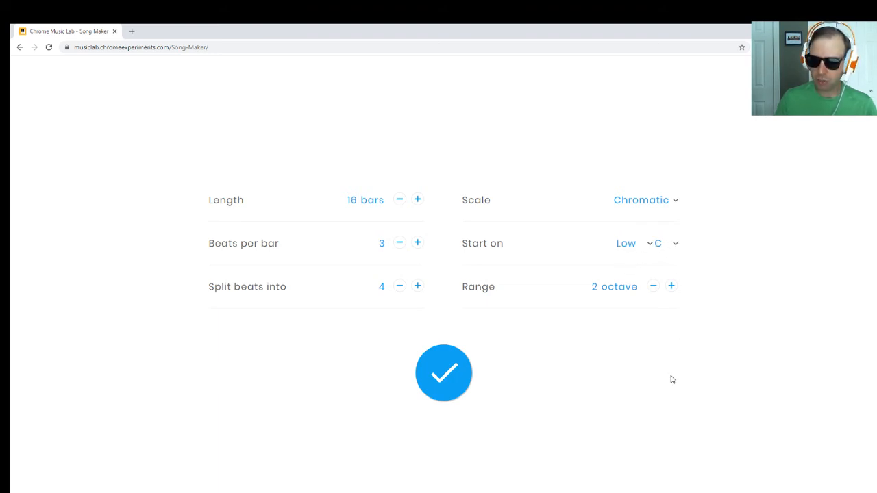
pyautogui.moveTo(742, 235)
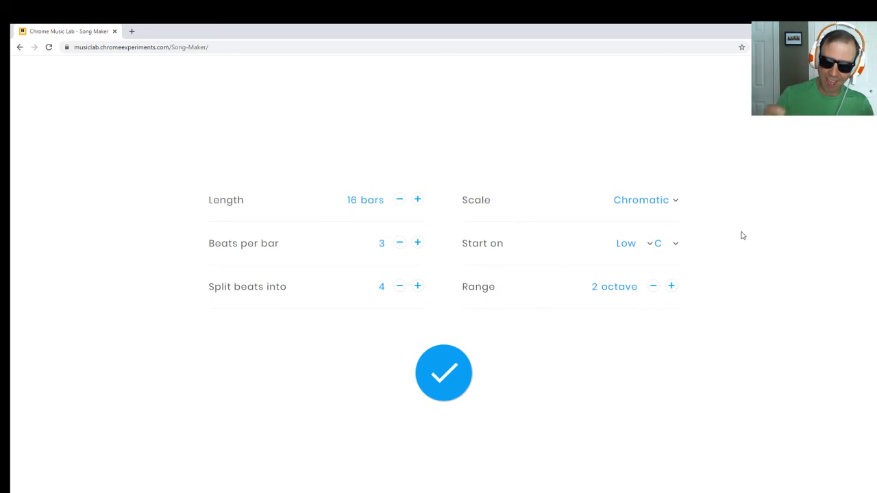
pyautogui.moveTo(740, 237)
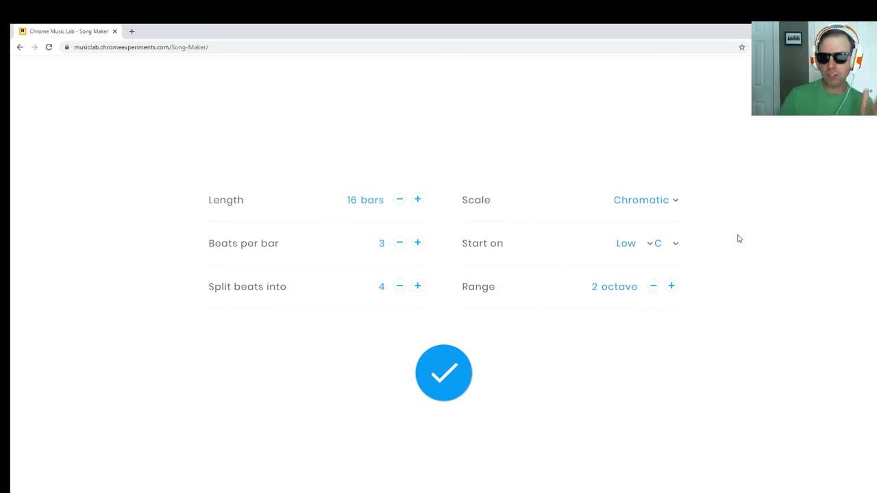
pyautogui.moveTo(613, 273)
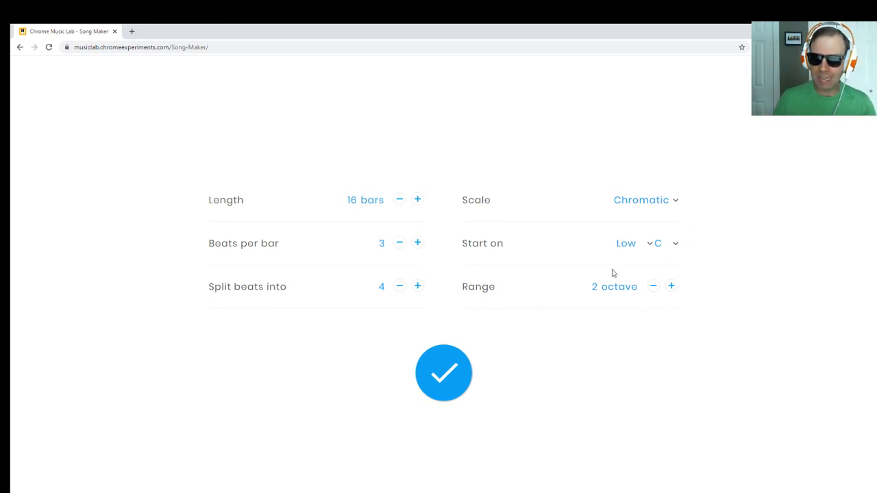
pyautogui.click(671, 287)
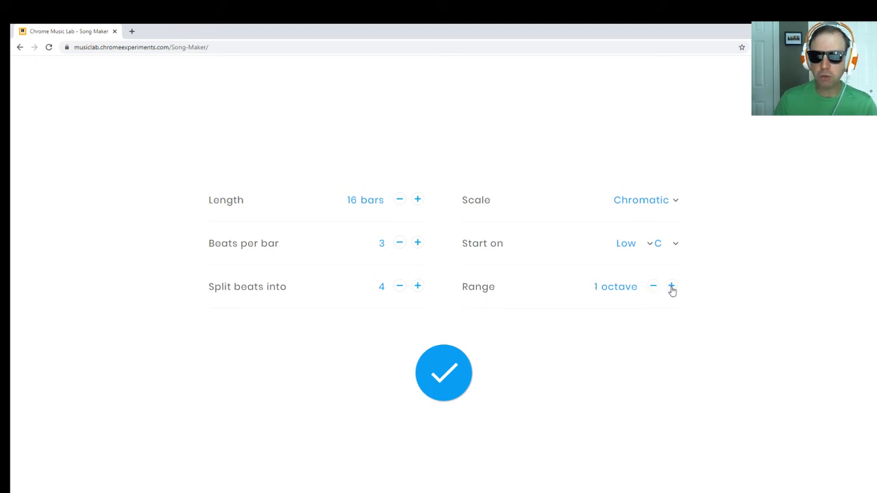
pyautogui.click(671, 286)
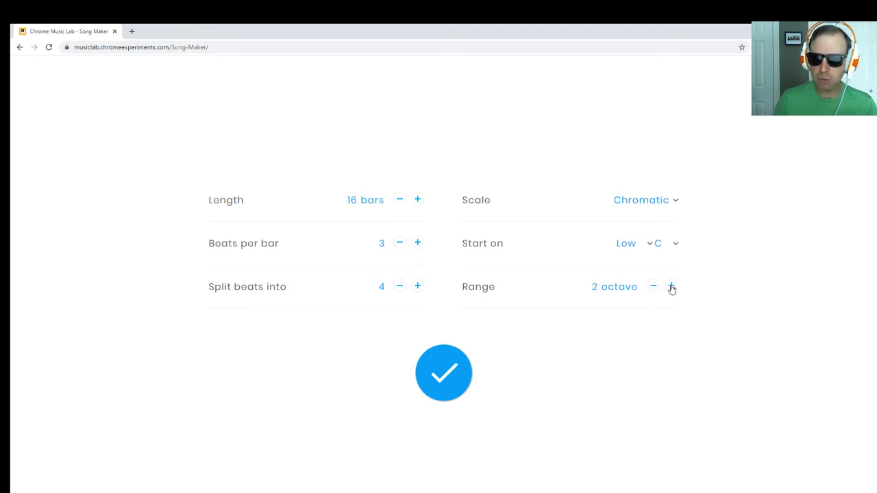
pyautogui.click(443, 373)
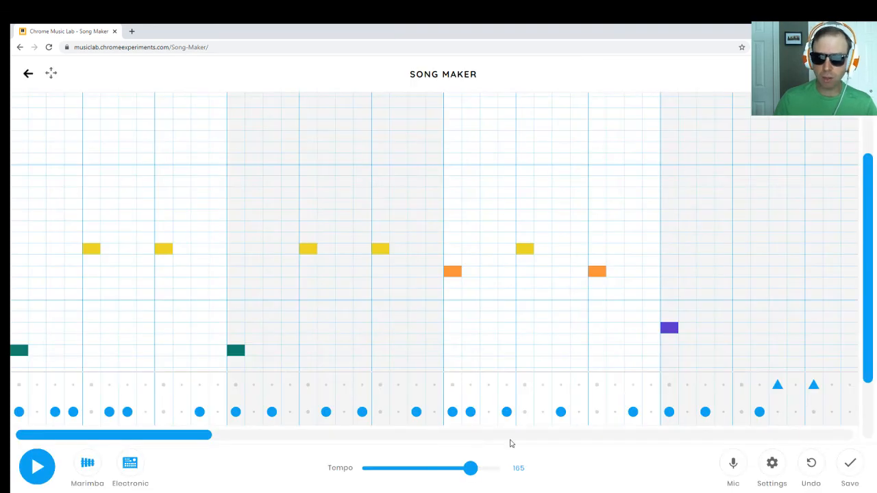
# Add and remove test high notes, save the song, and select its shareable link.
pyautogui.scroll(-3)
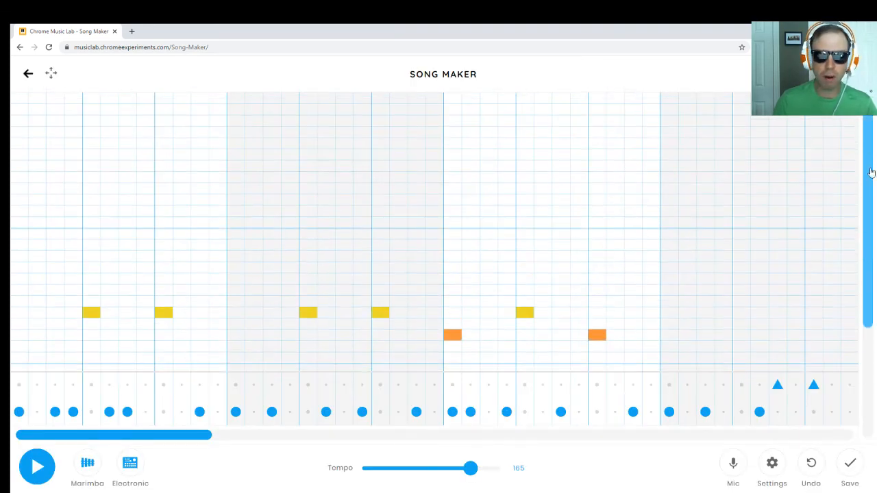
pyautogui.click(596, 148)
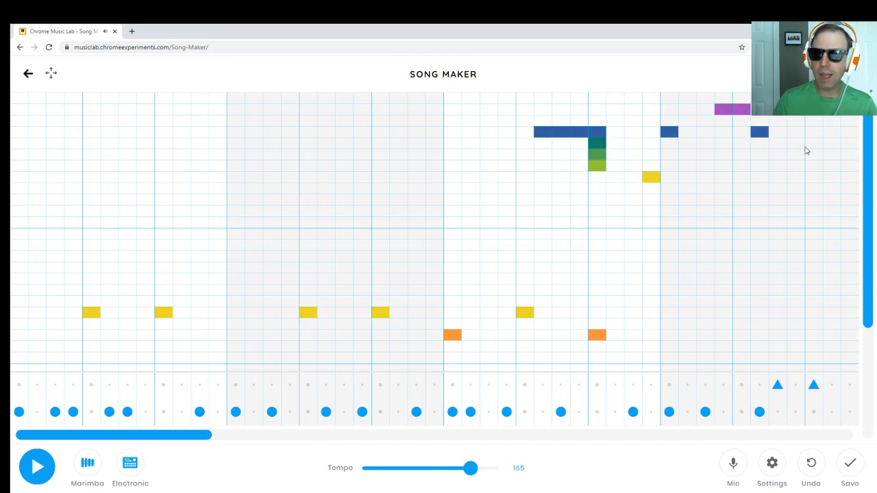
pyautogui.click(759, 122)
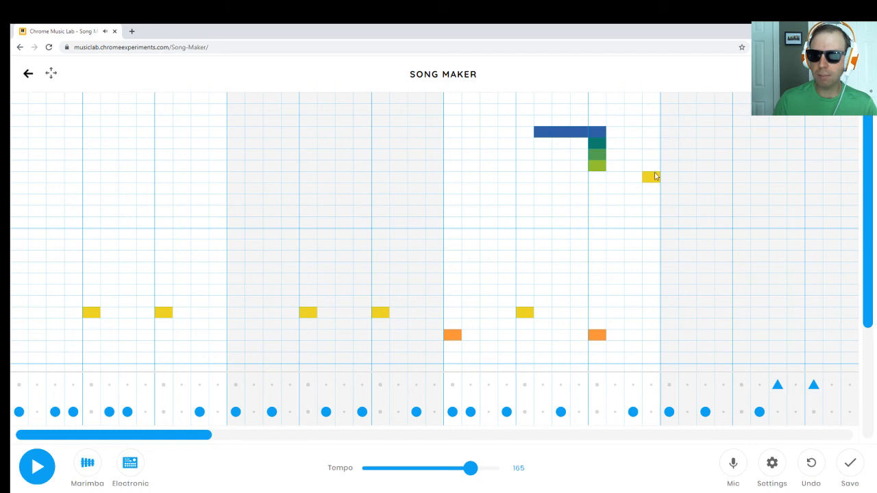
pyautogui.click(649, 177)
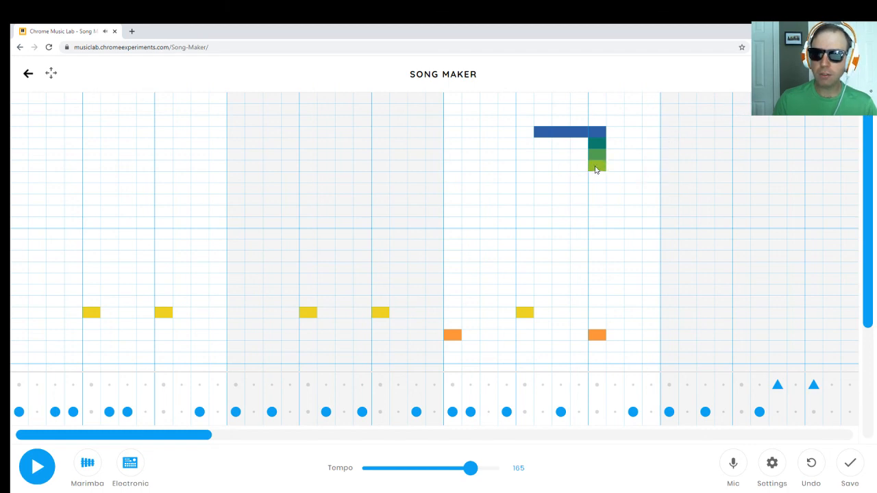
pyautogui.click(595, 151)
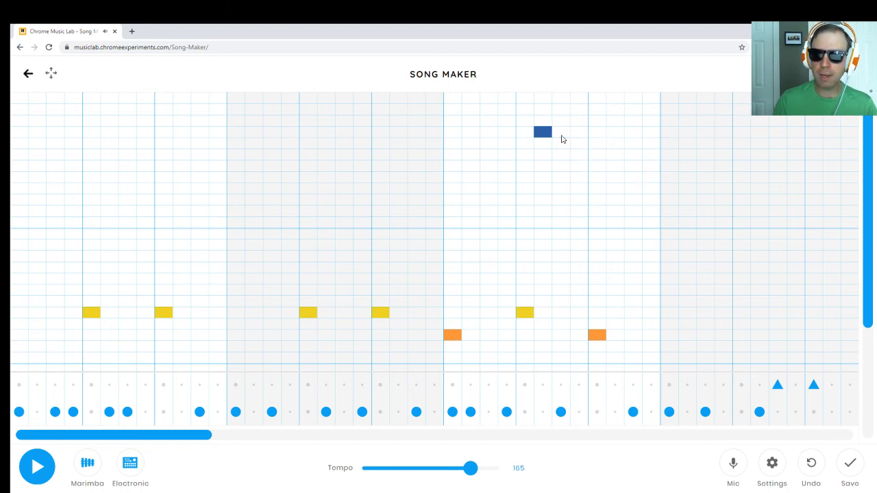
pyautogui.click(543, 132)
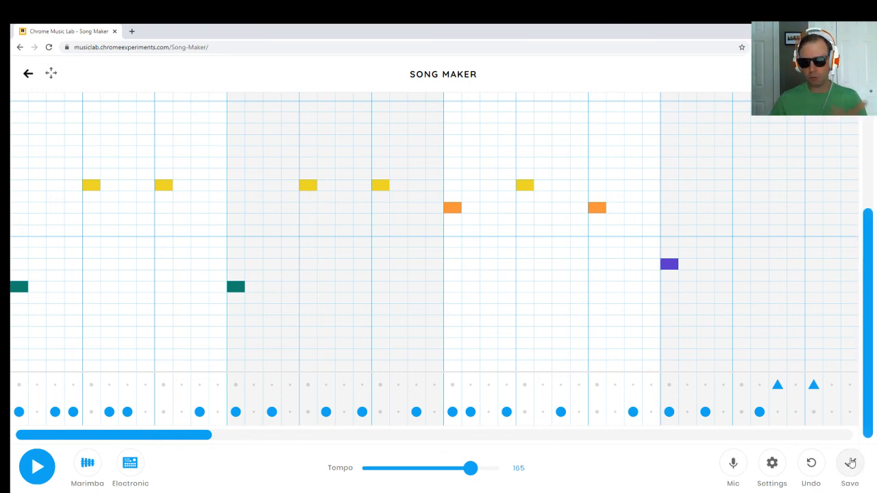
pyautogui.click(849, 463)
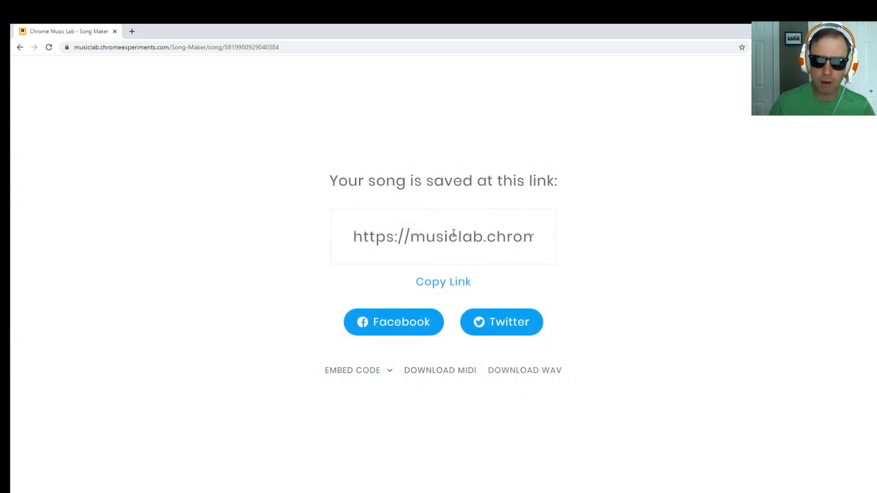
pyautogui.tripleClick(443, 236)
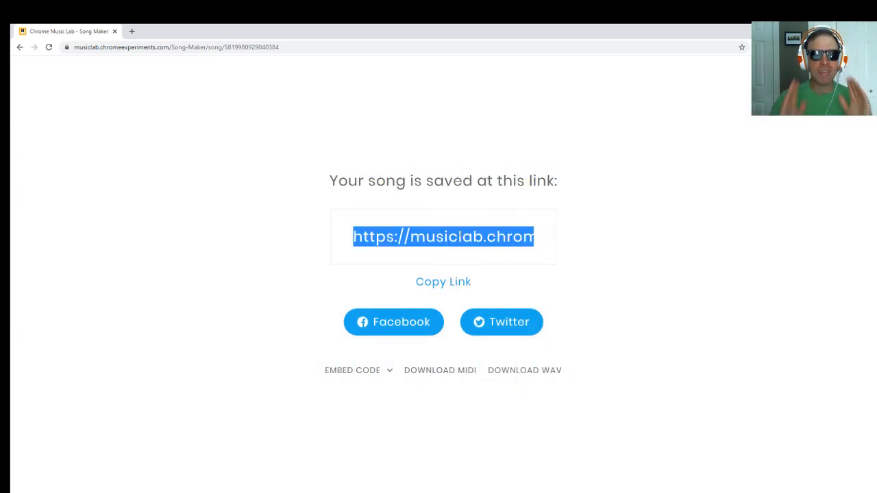